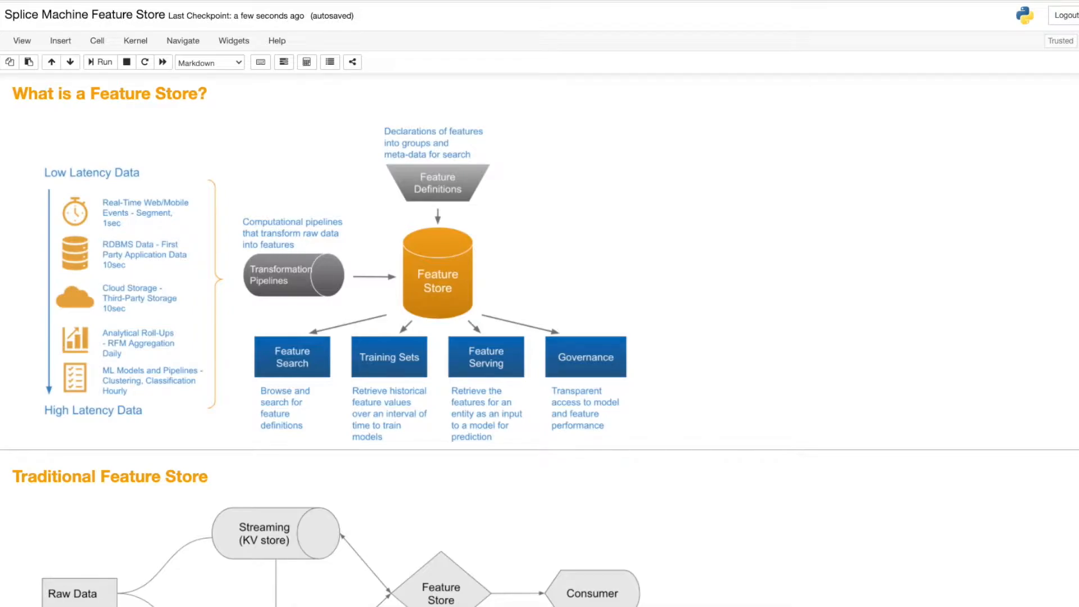
mouse_move(435, 333)
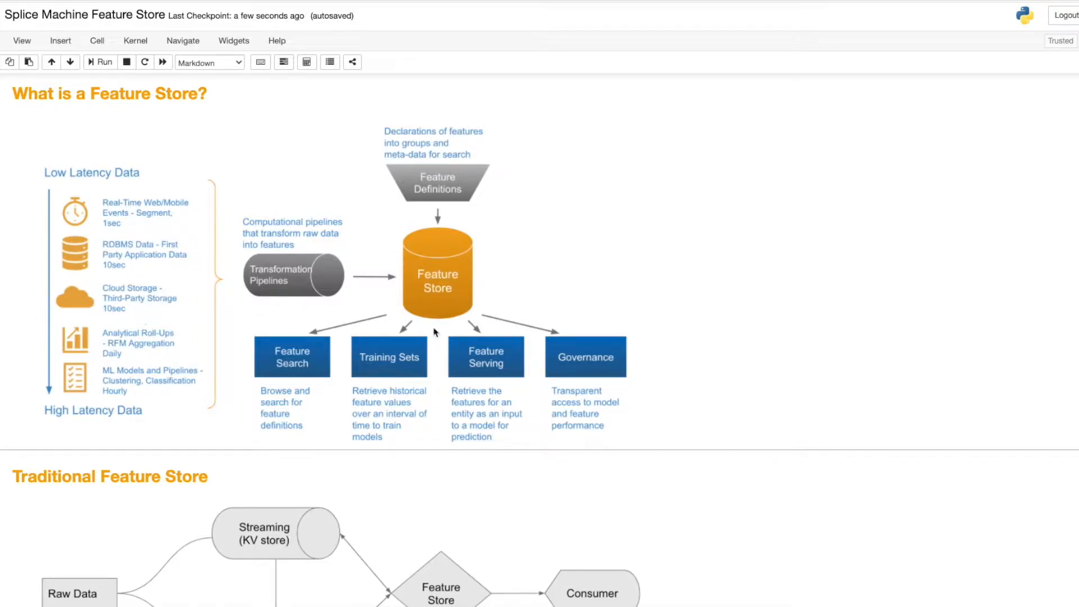
mouse_move(445, 235)
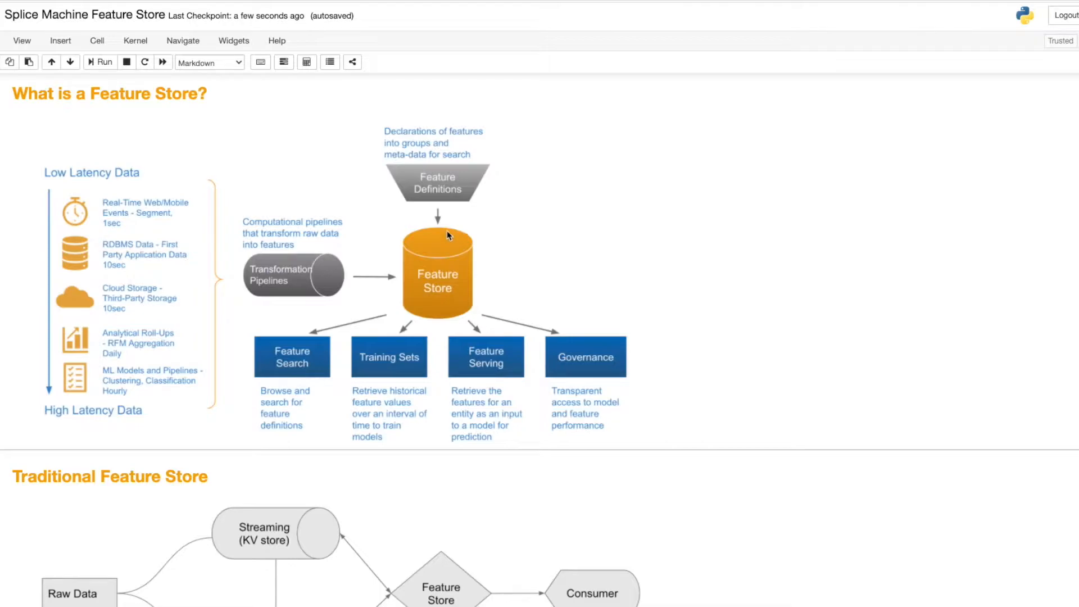
mouse_move(445, 234)
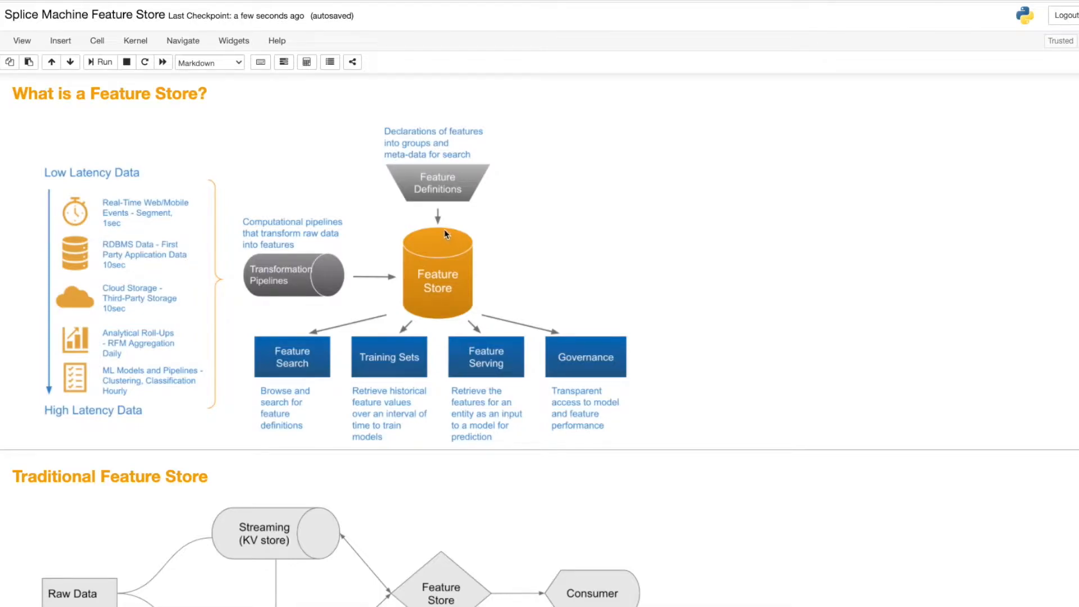
mouse_move(430, 242)
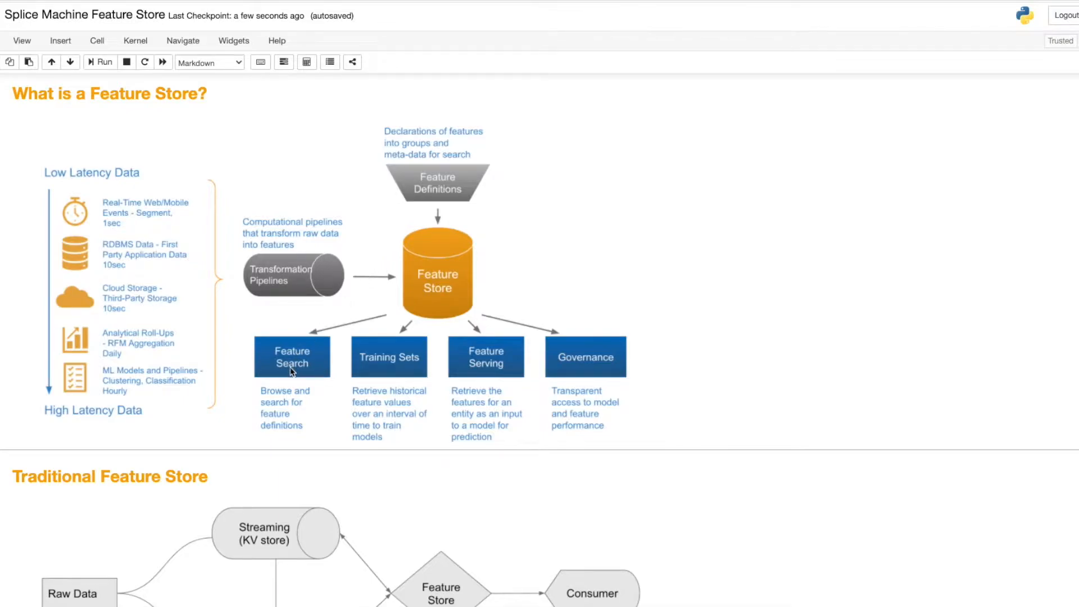
mouse_move(503, 359)
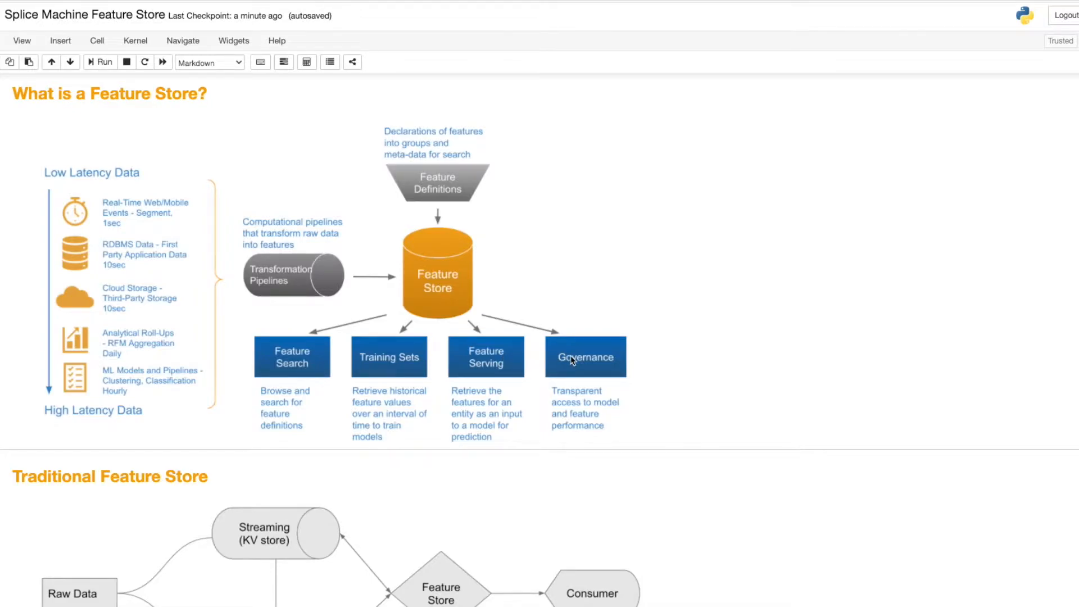
mouse_move(75, 398)
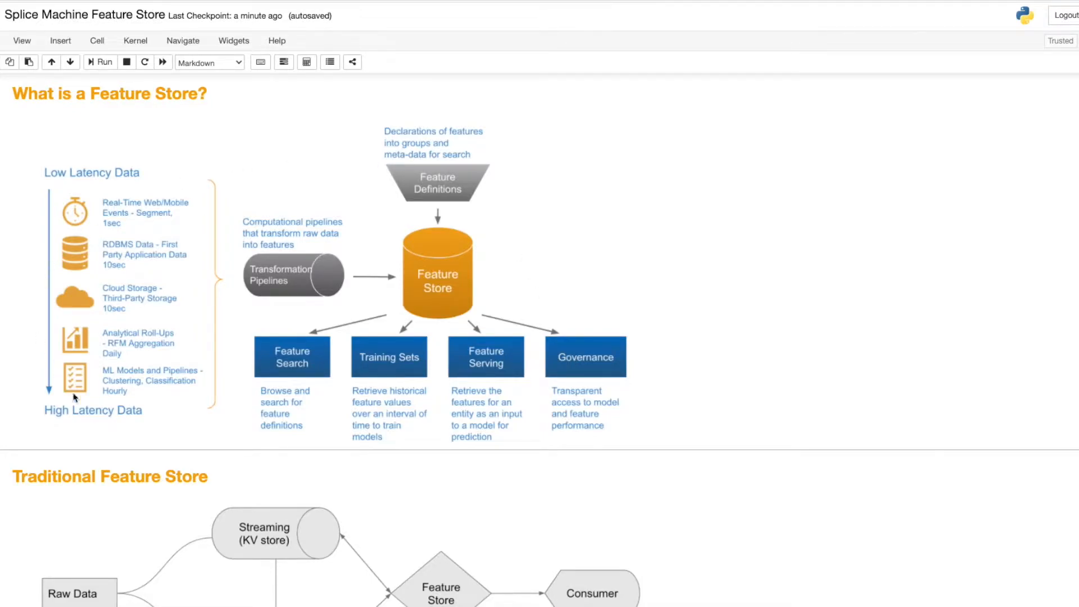
mouse_move(701, 319)
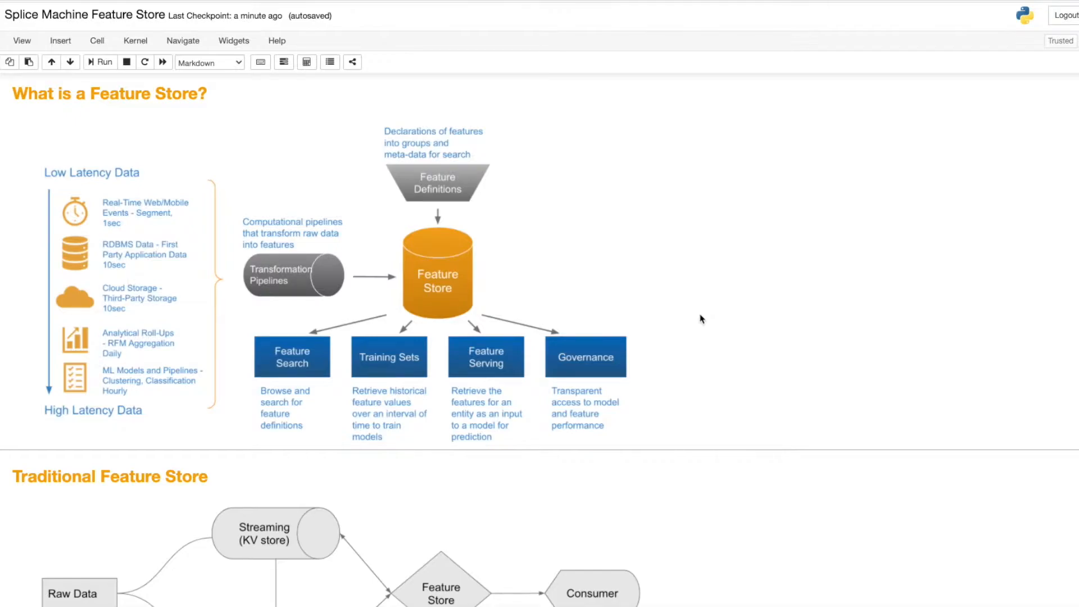
Step: Scroll past the Traditional Feature Store diagram to the start of the Hybrid Database section
scroll(down, 3)
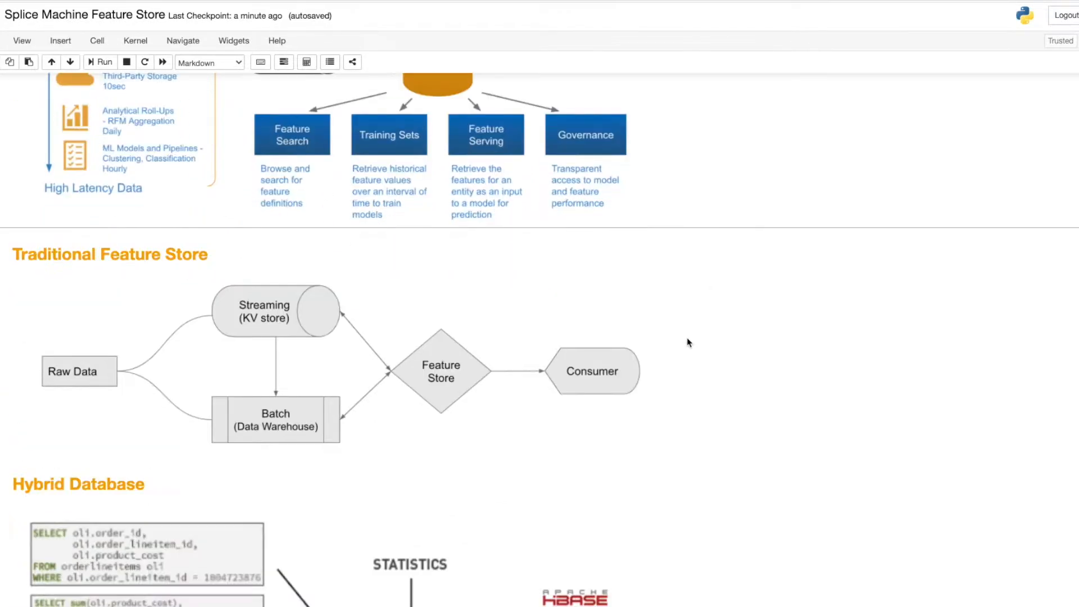
mouse_move(276, 324)
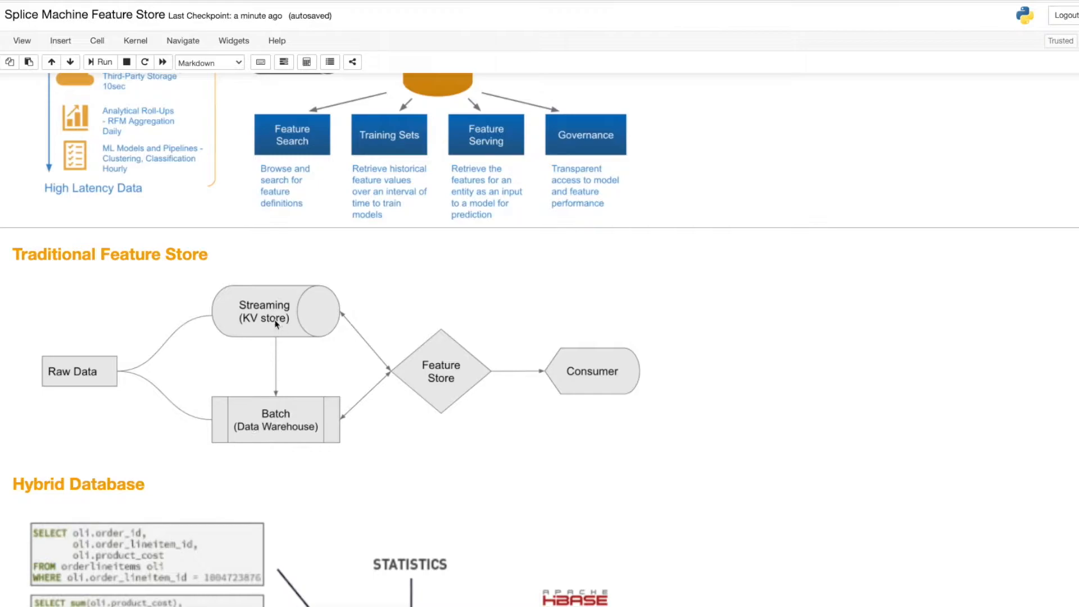
mouse_move(287, 482)
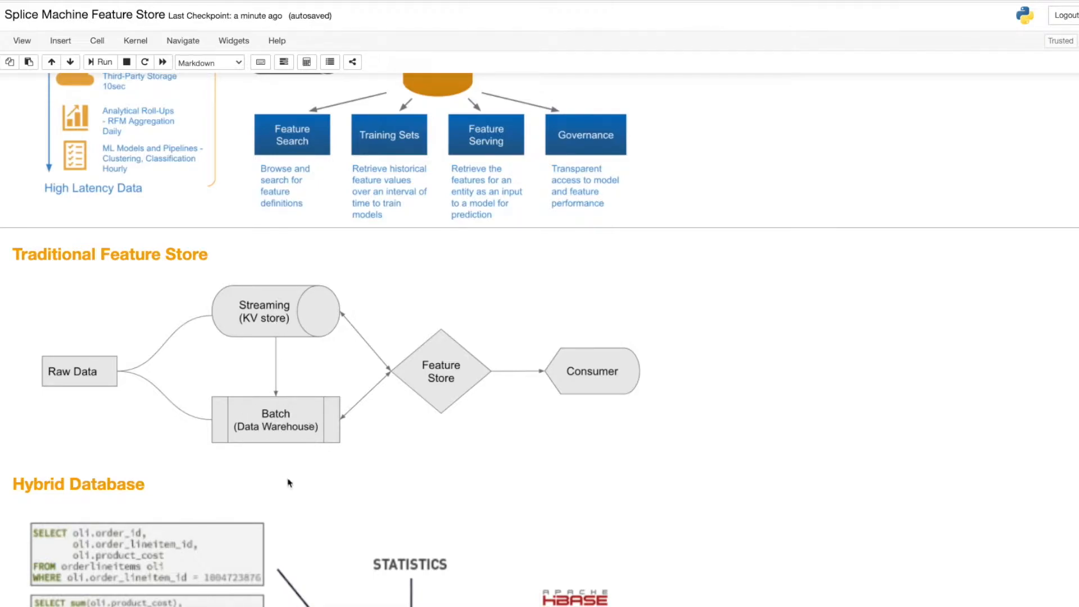
mouse_move(276, 437)
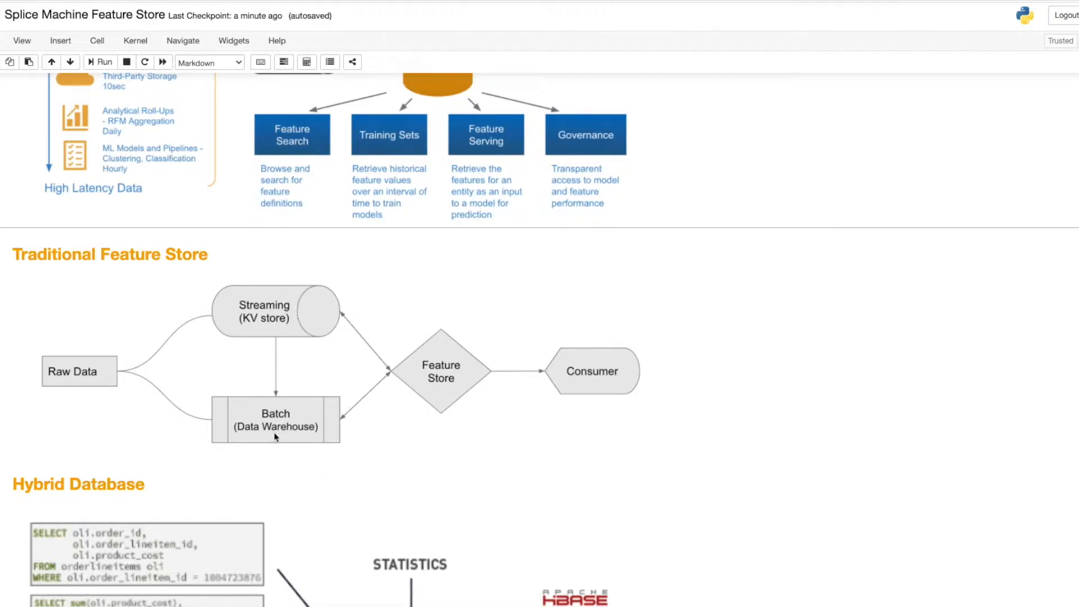
mouse_move(407, 477)
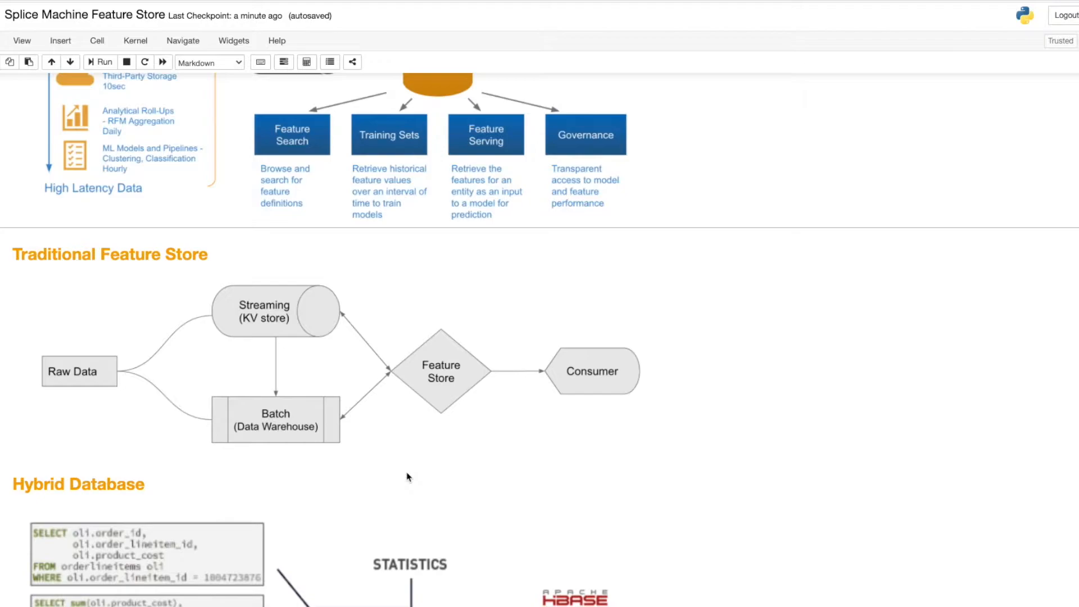
mouse_move(279, 399)
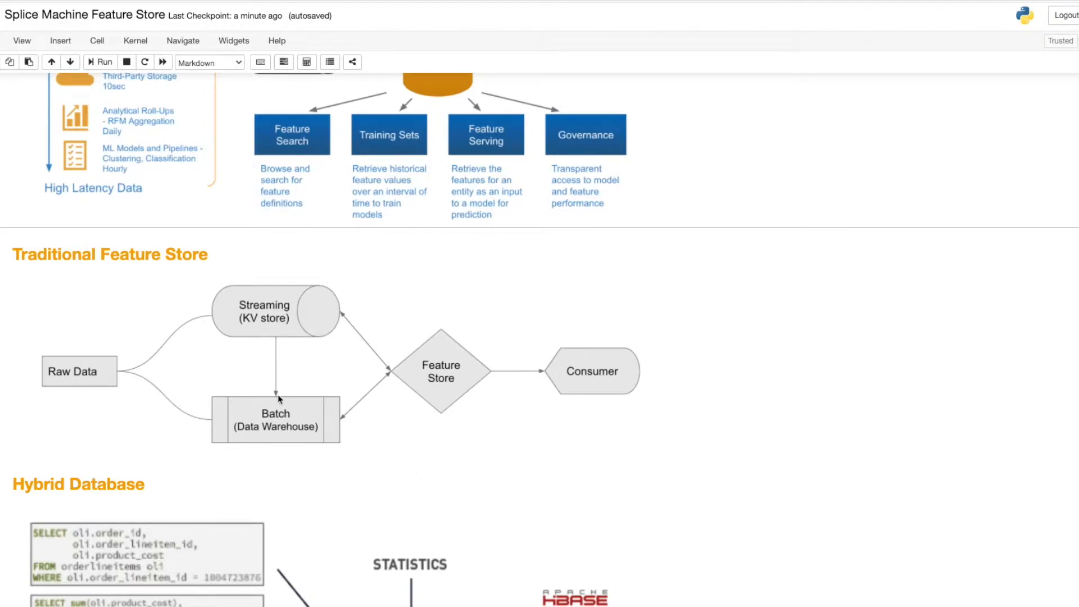
mouse_move(252, 350)
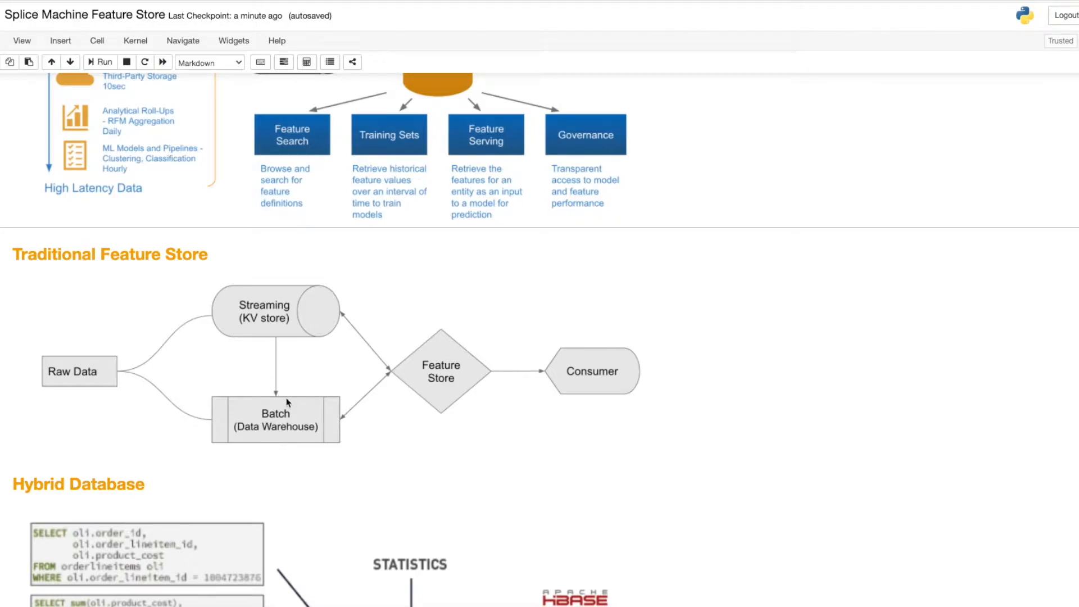
mouse_move(759, 438)
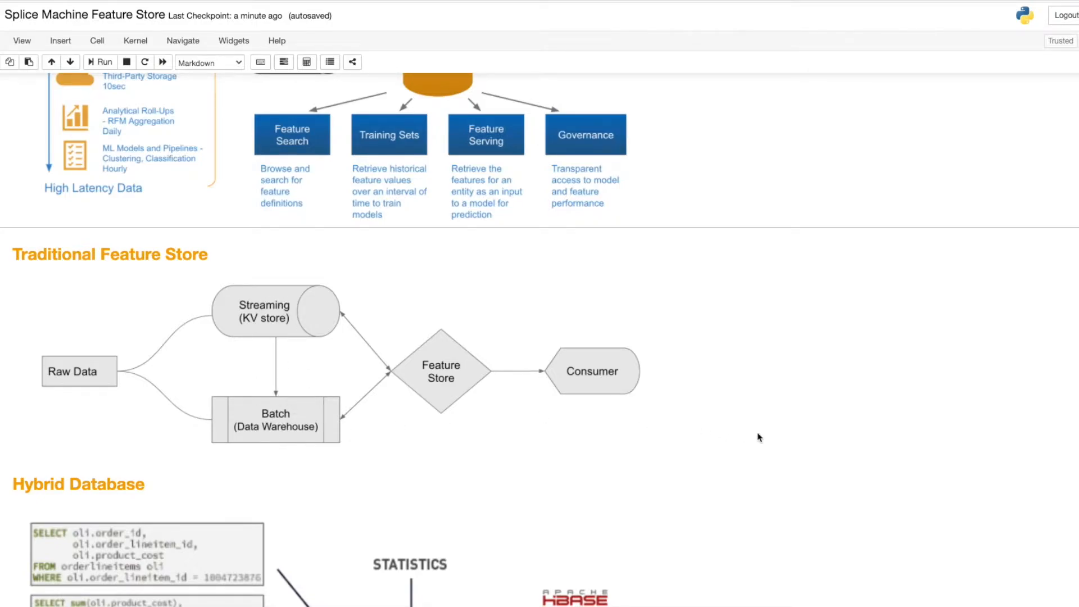
scroll(down, 3)
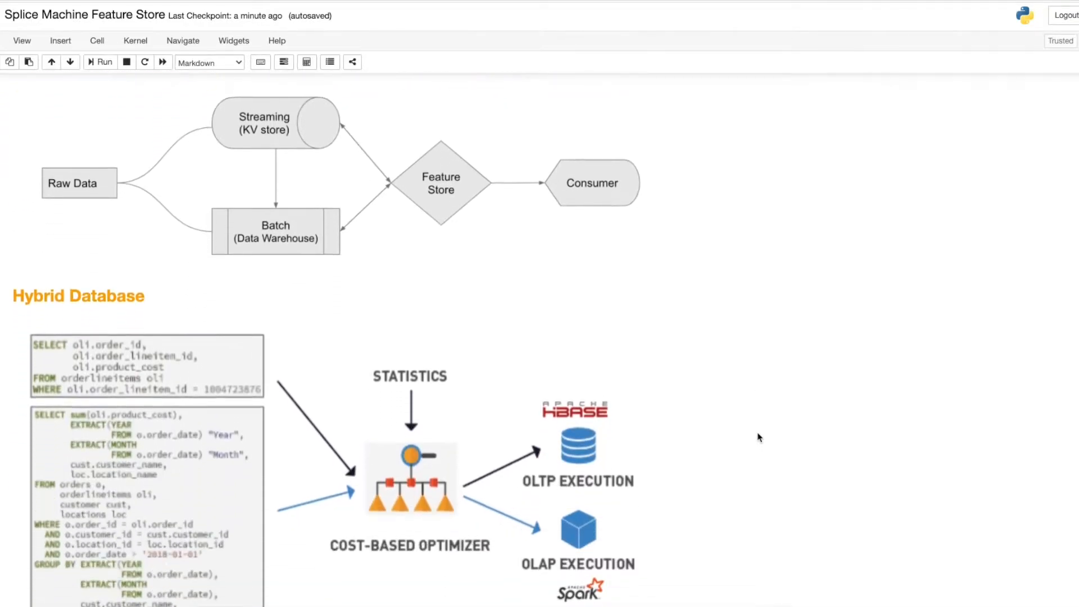
Step: Scroll until the whole Hybrid Database diagram, from SQL queries to OLTP/OLAP execution, is visible
scroll(down, 3)
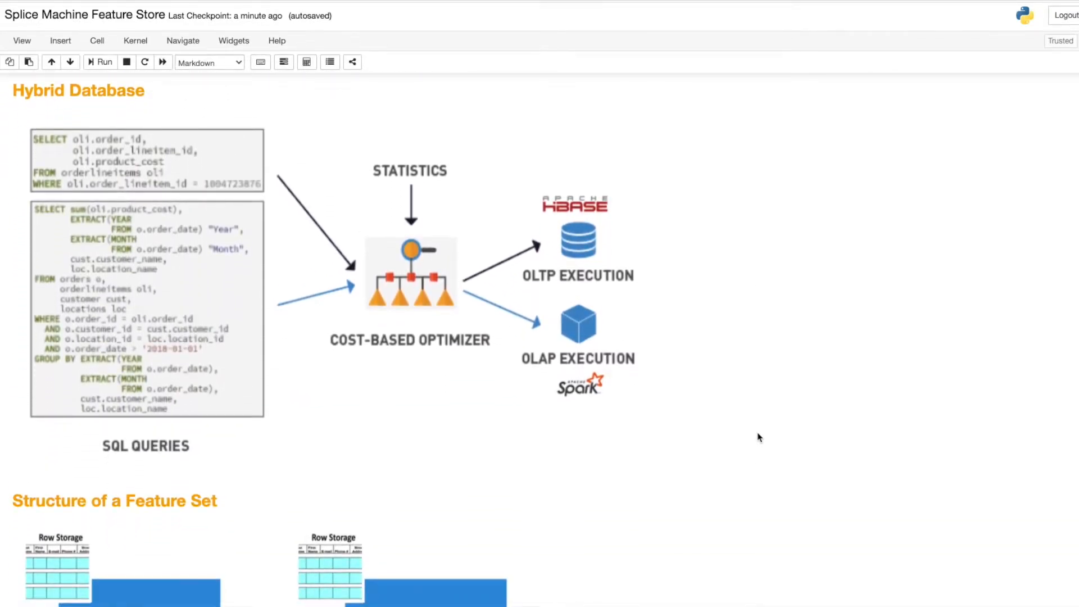
mouse_move(422, 410)
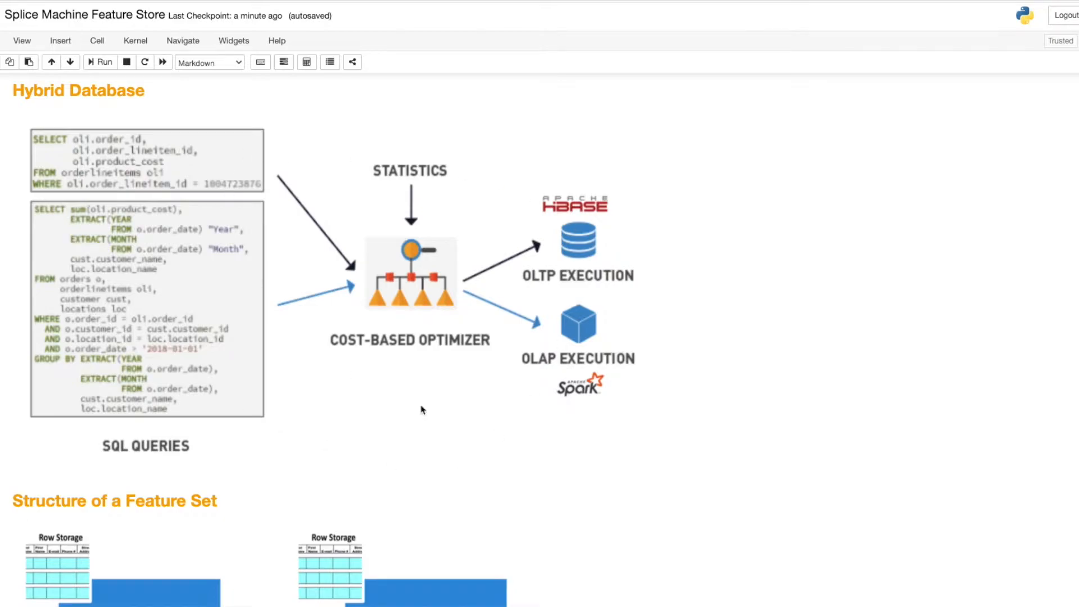
mouse_move(736, 285)
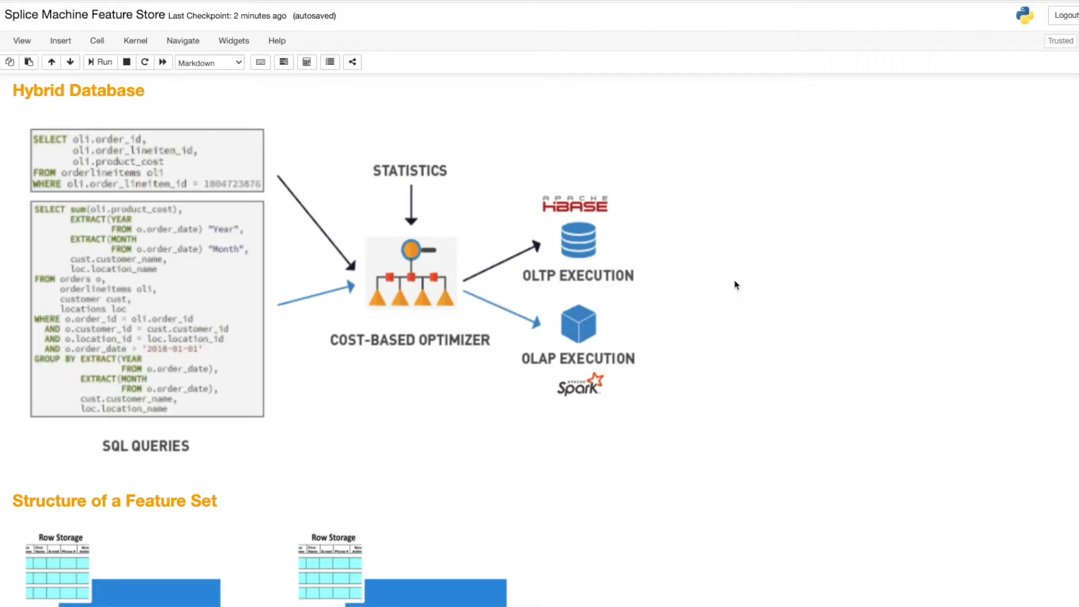
mouse_move(681, 292)
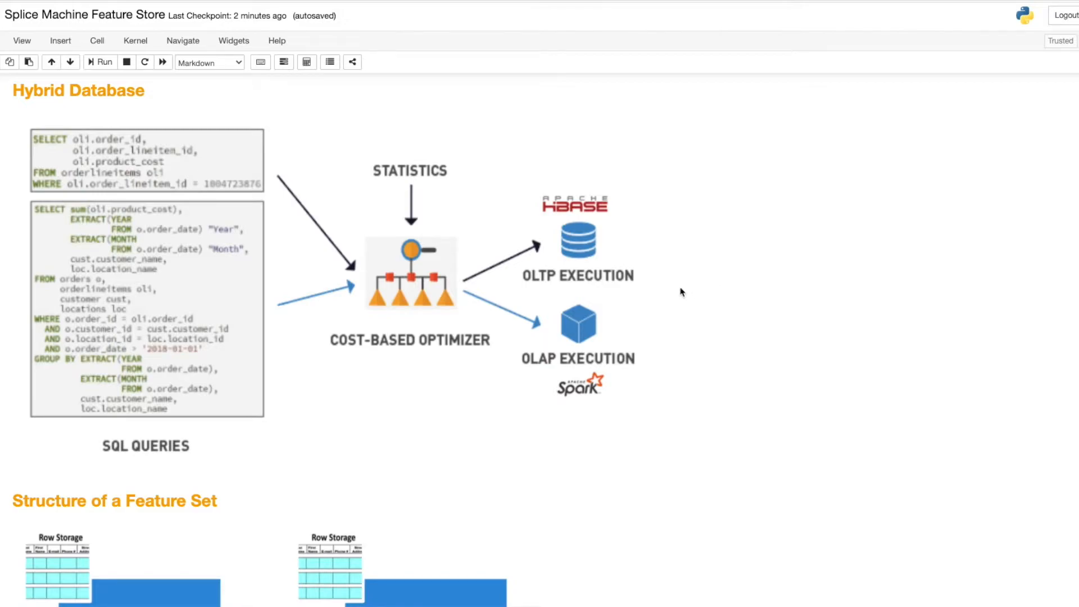
Step: Scroll to the Structure of a Feature Set diagram comparing customer_lifetime and customer_lifetime_history
scroll(down, 3)
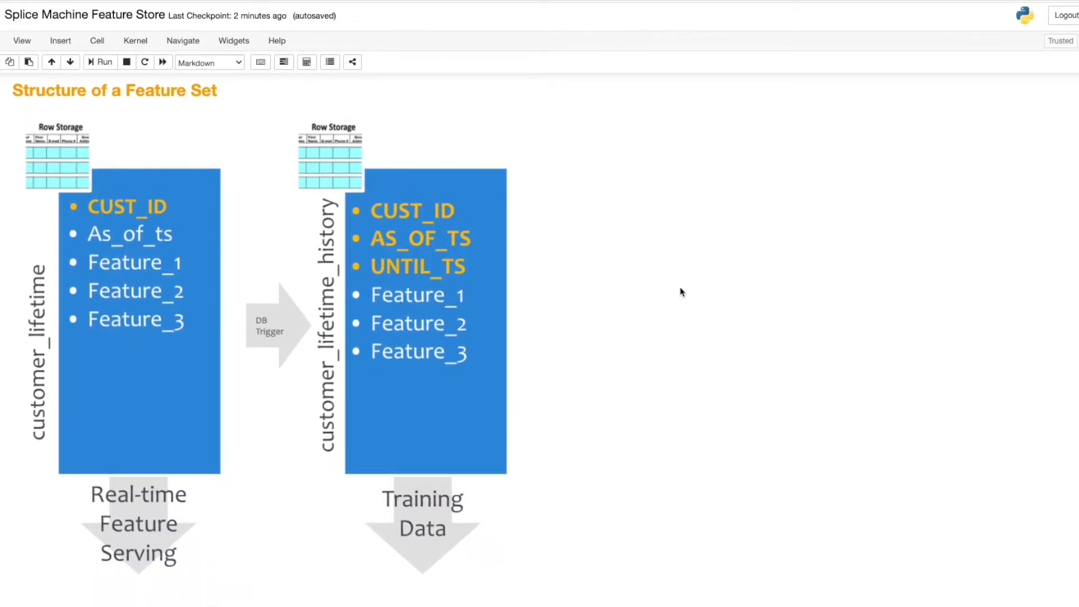
mouse_move(174, 324)
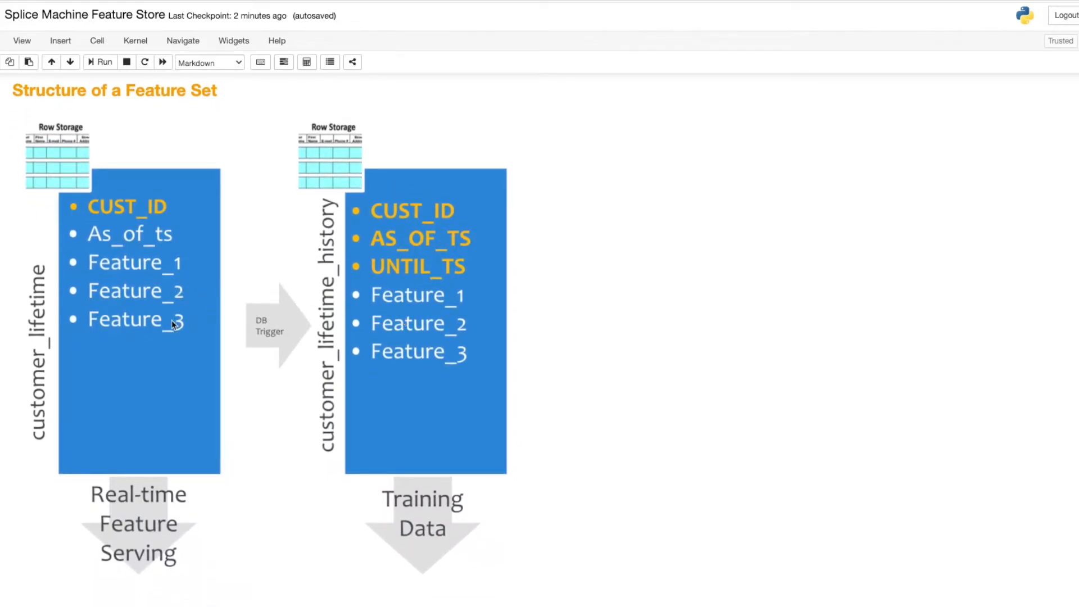
mouse_move(270, 287)
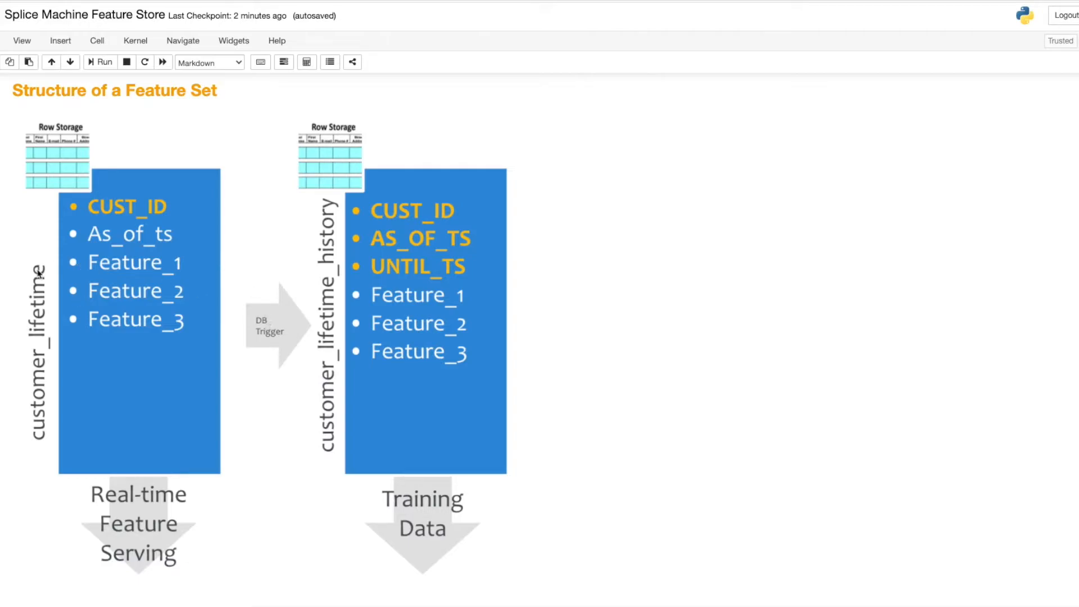
mouse_move(158, 320)
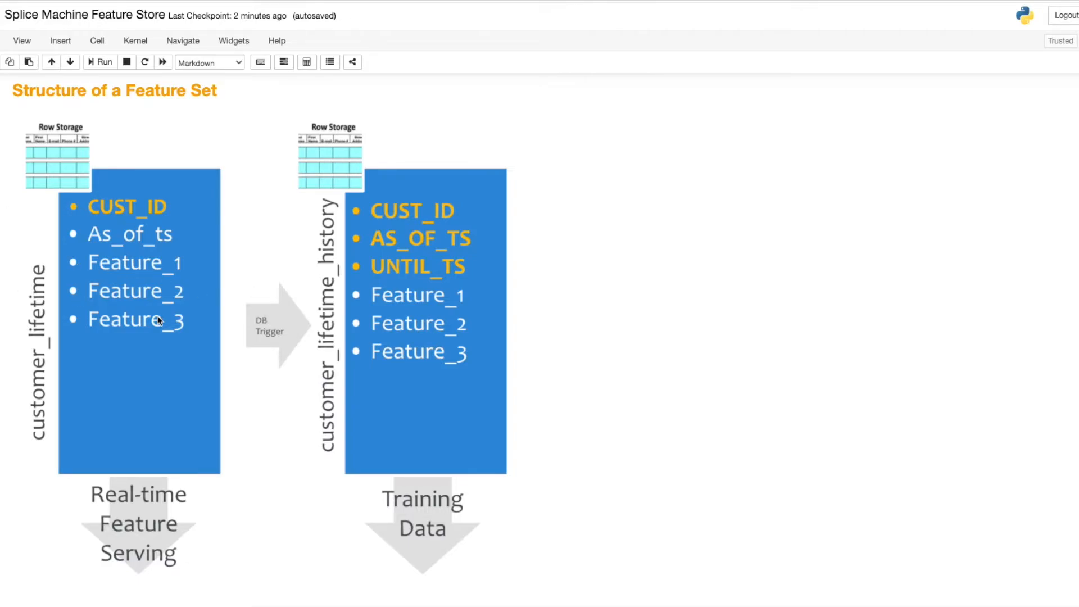
mouse_move(380, 288)
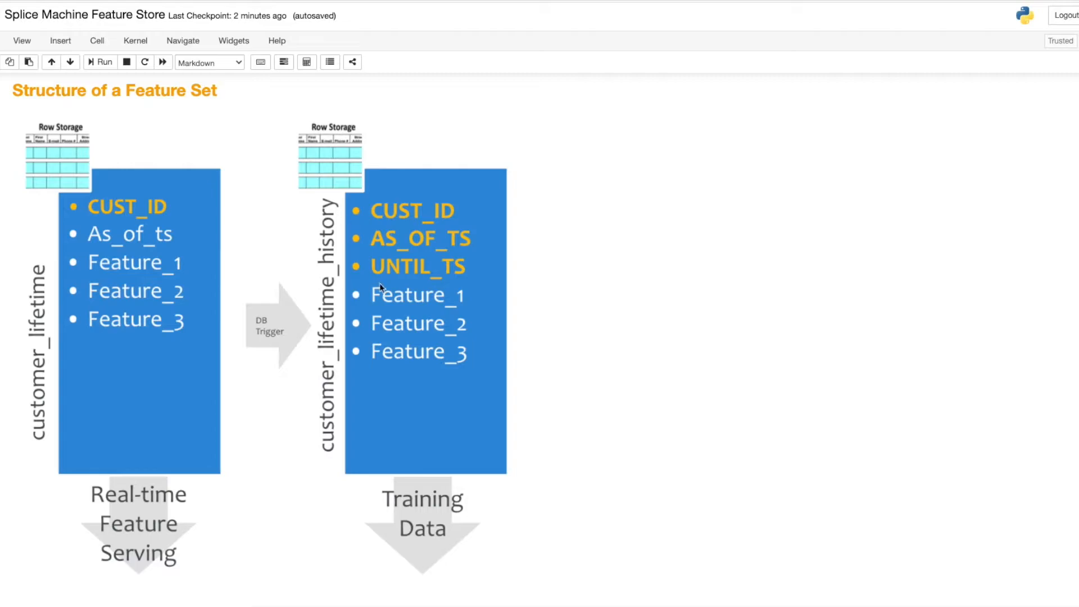
mouse_move(390, 310)
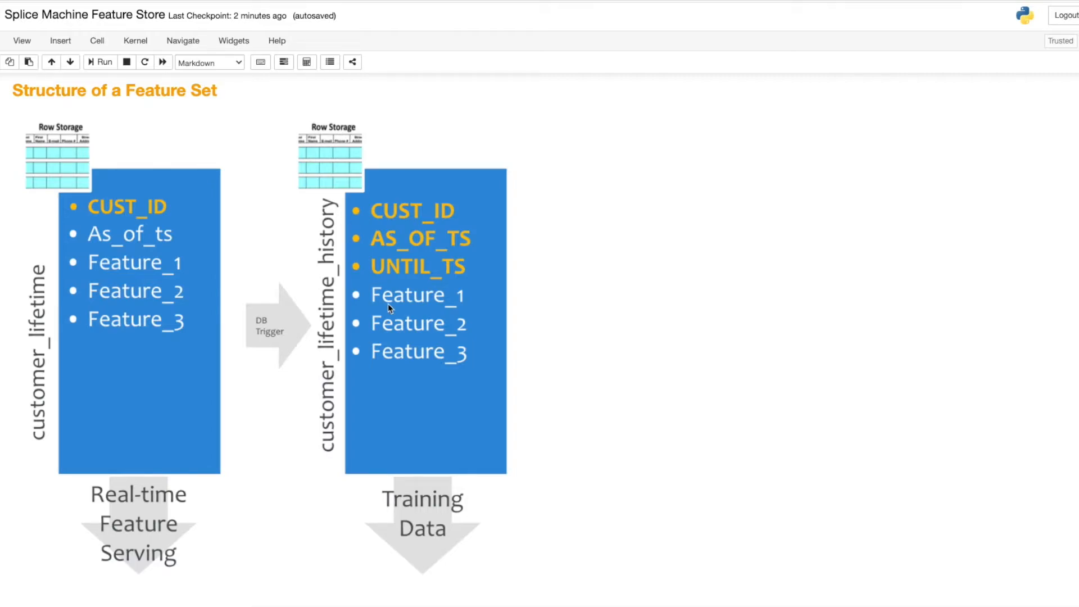
Step: Search features for 'deli' and view the CUSTOMER_RFM_DELICATESSEN_RATE_32W histogram
scroll(down, 3)
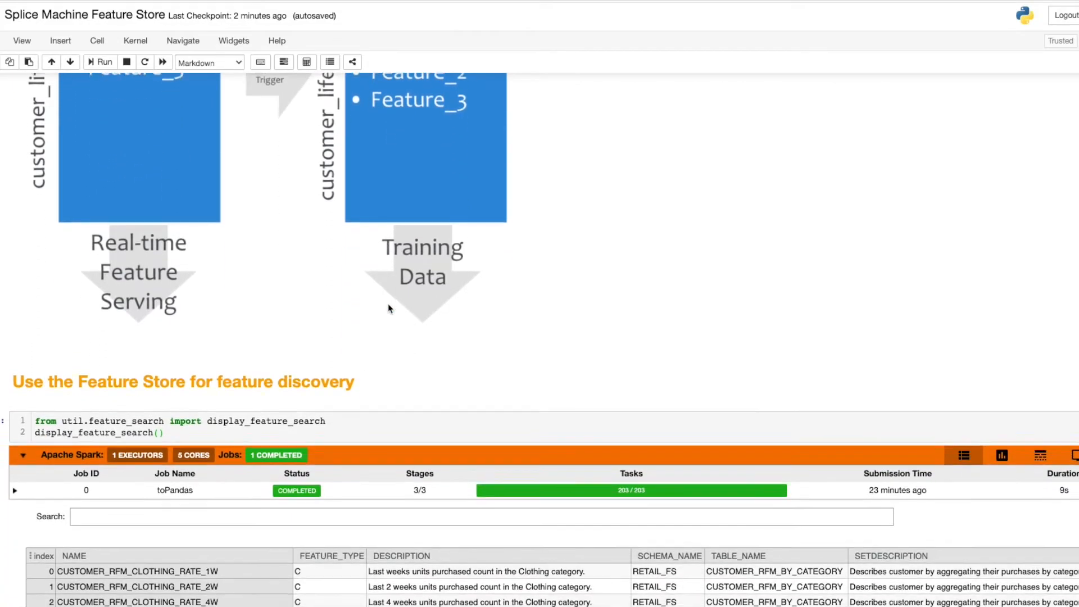
scroll(down, 3)
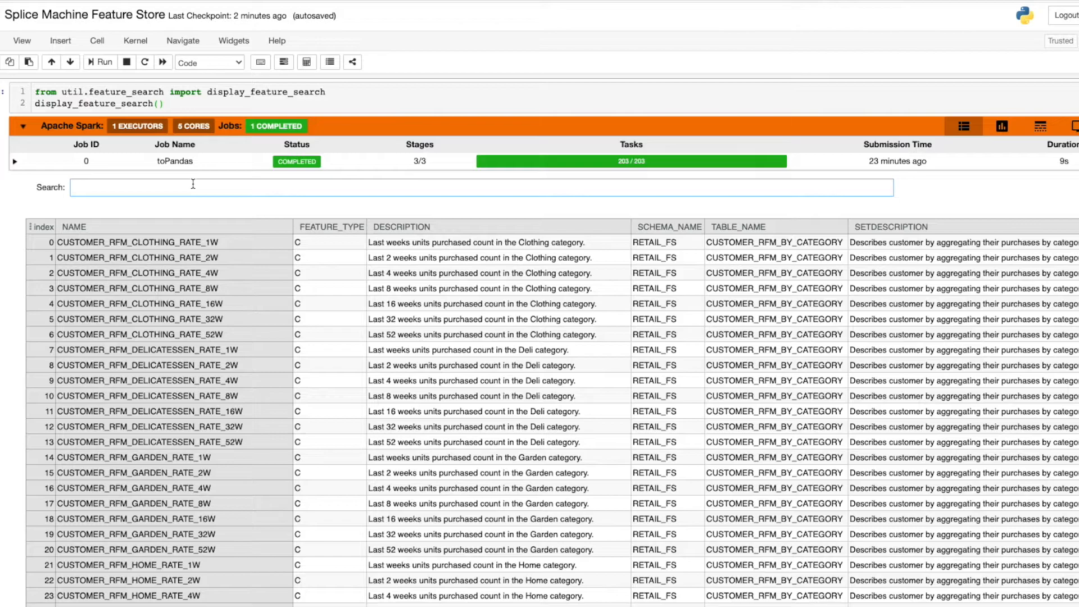
text(deli)
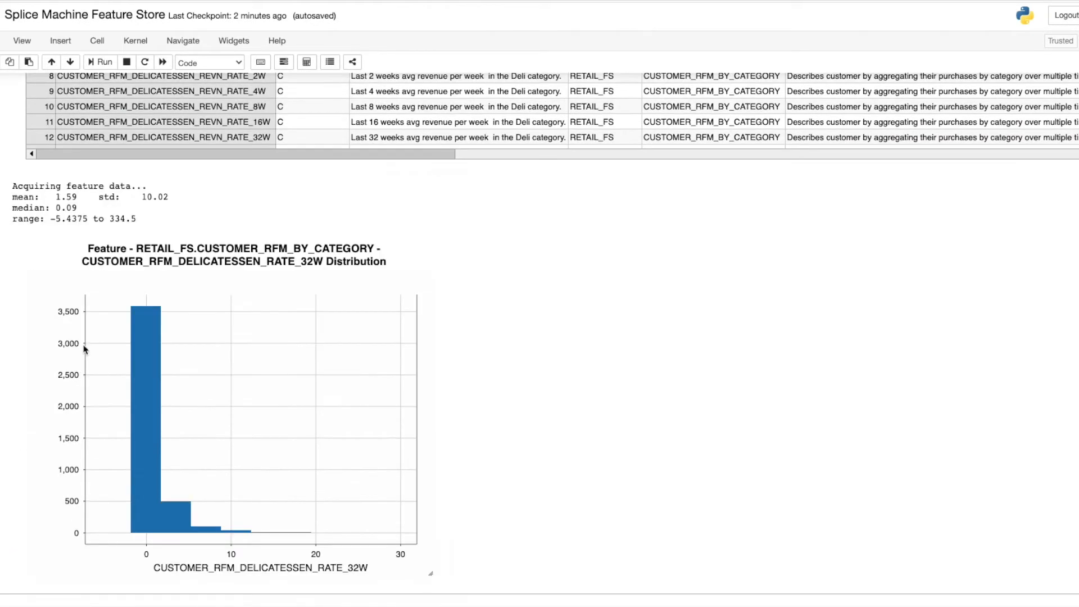
mouse_move(203, 515)
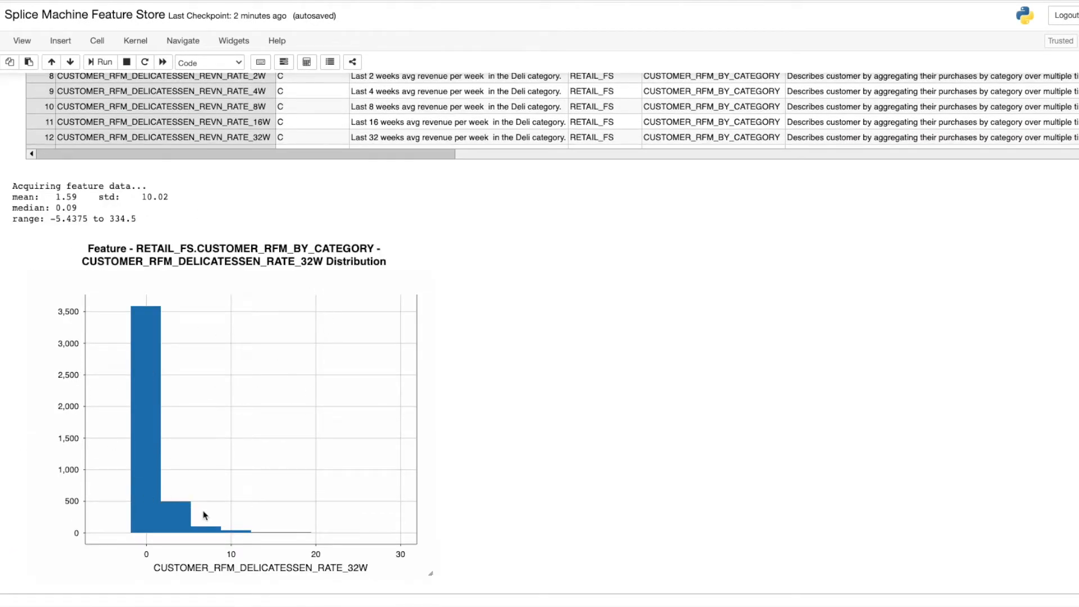
Step: Scroll through the training set and feature elimination output to 'Train your ML model'
scroll(down, 3)
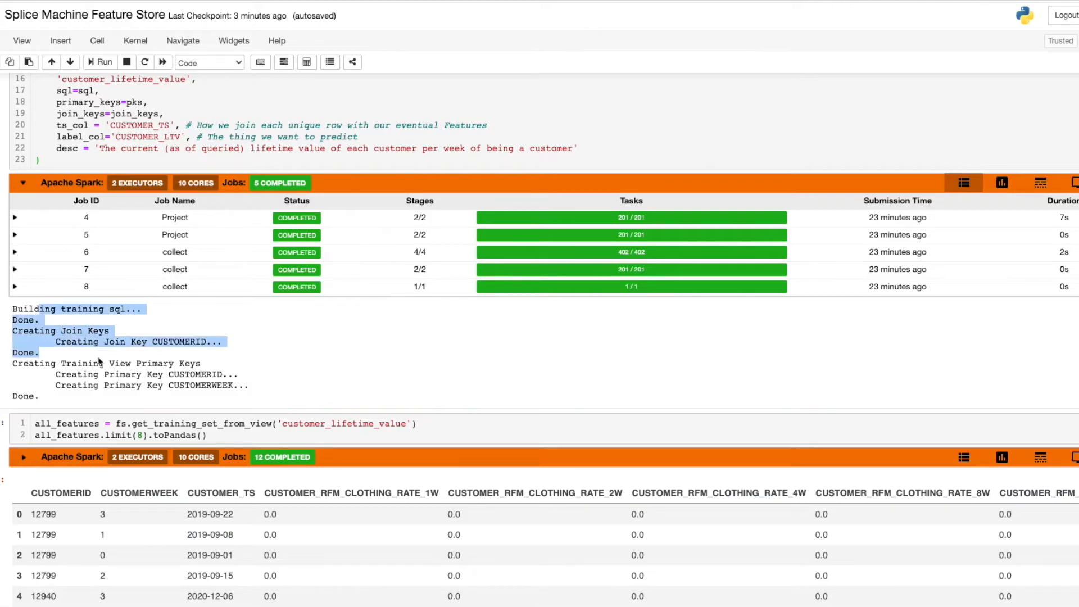
scroll(down, 3)
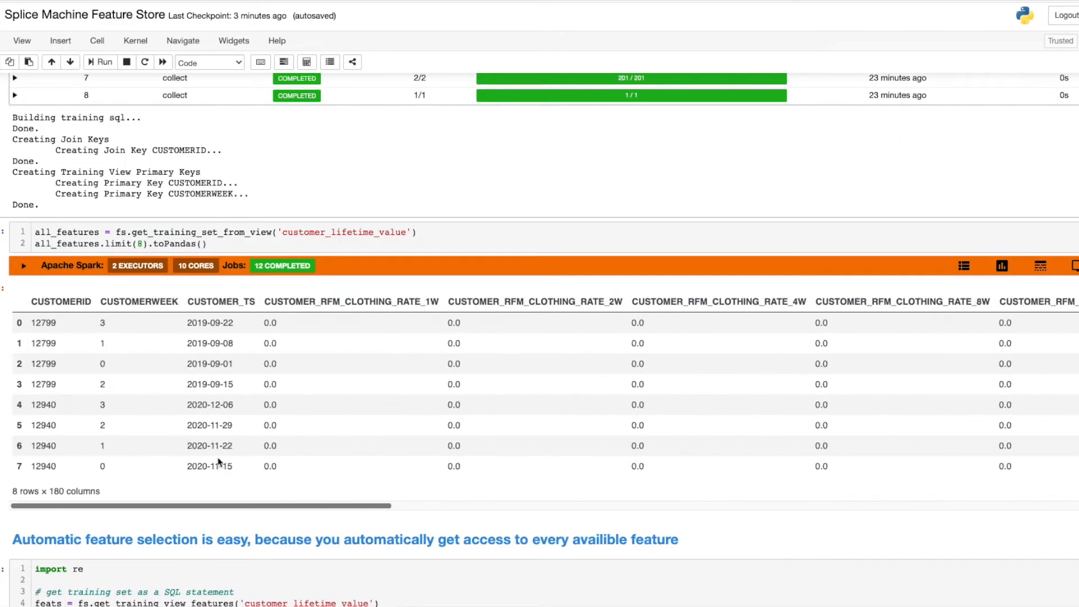
scroll(down, 3)
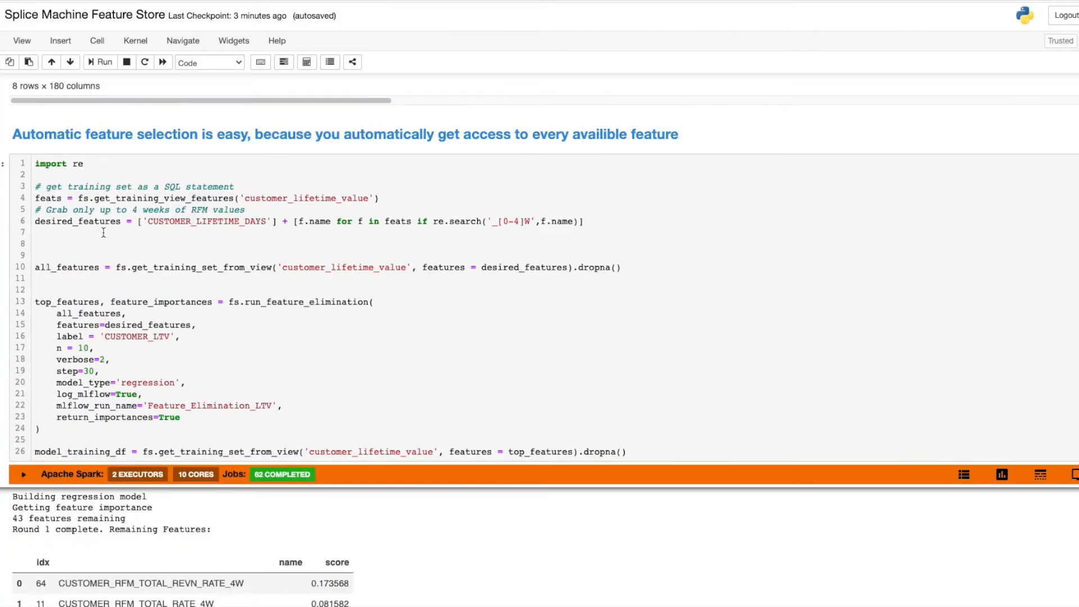
double_click(72, 267)
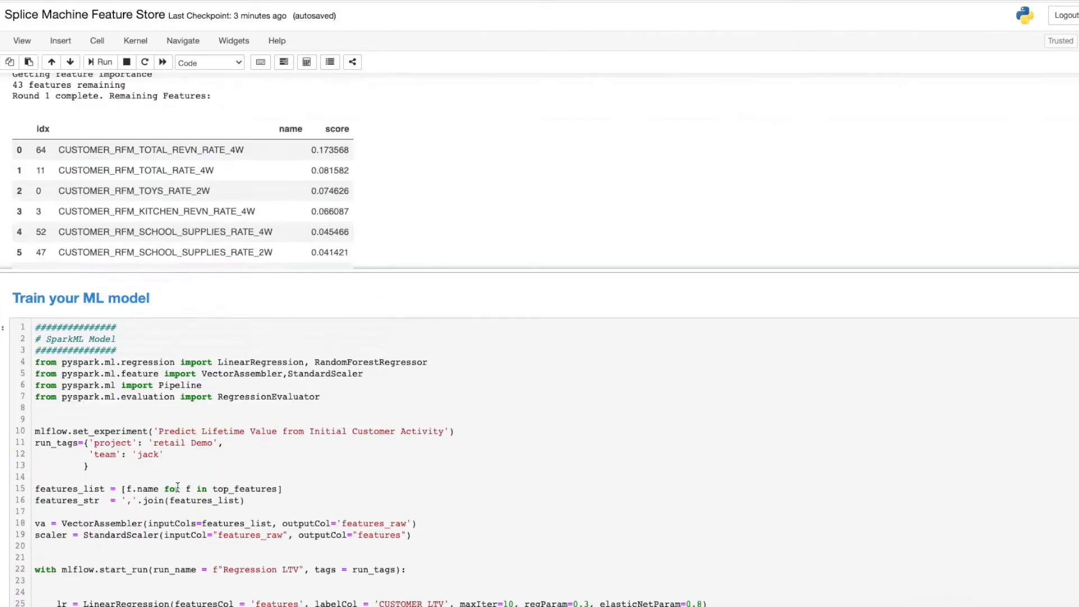
Step: Scroll through the mlflow.deploy_db job logs to the feature vector SQL and retail_regression rows
scroll(down, 3)
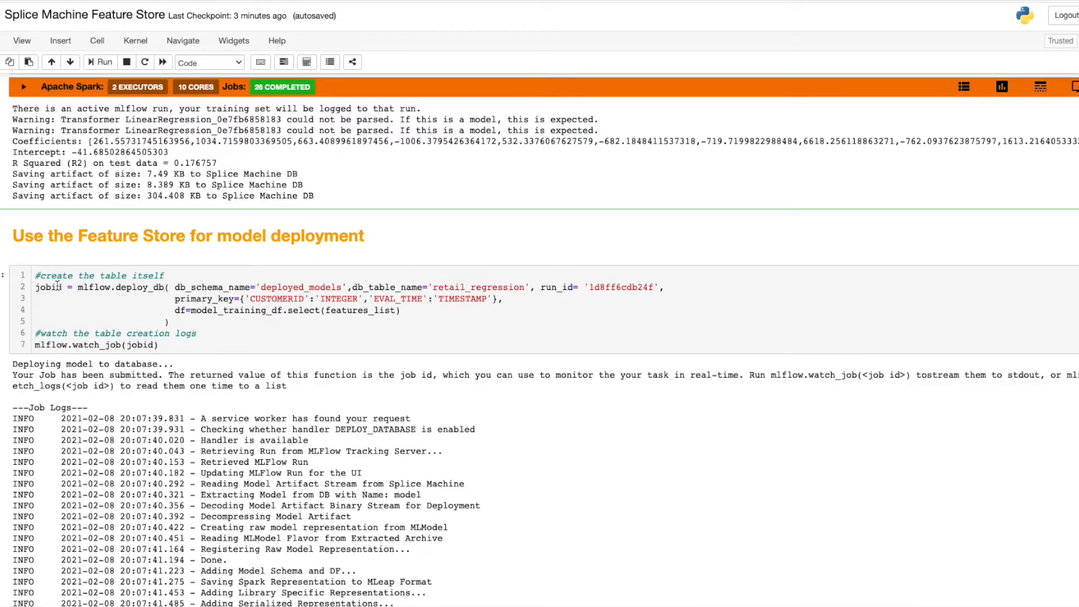
scroll(down, 3)
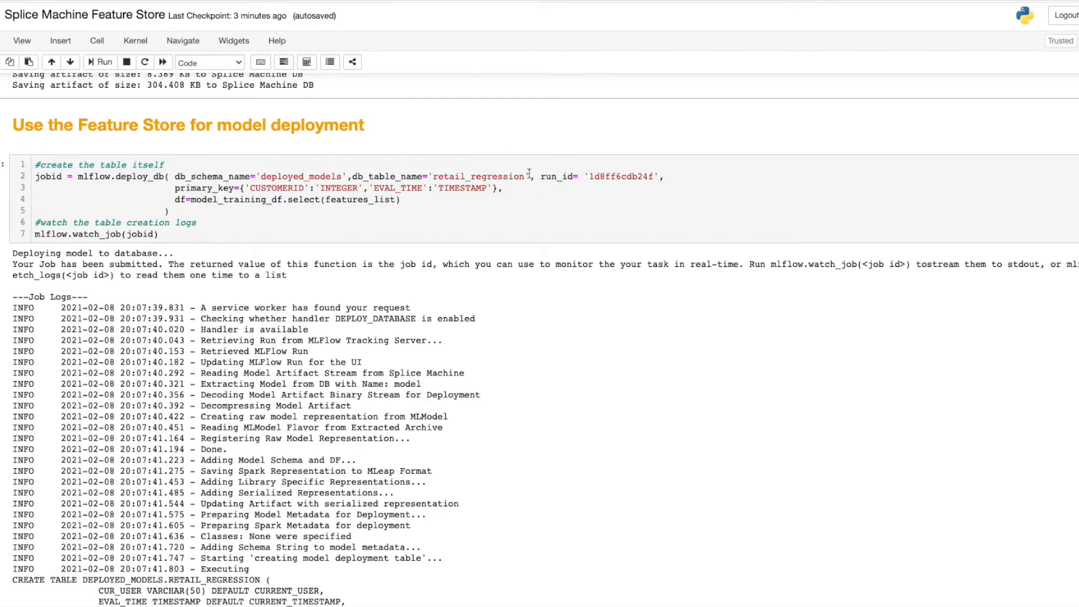
double_click(142, 176)
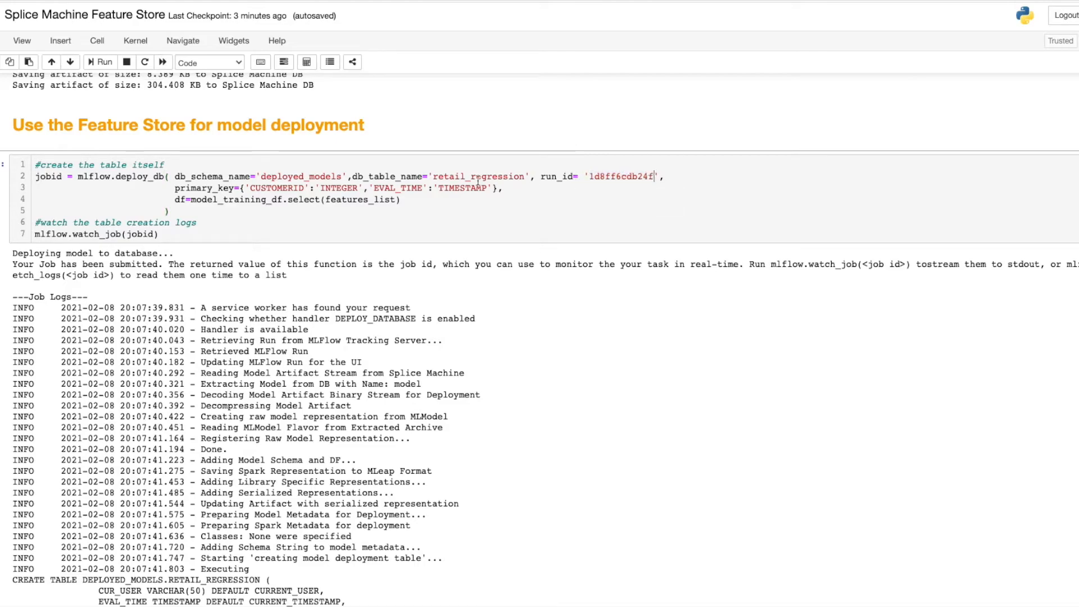
scroll(down, 3)
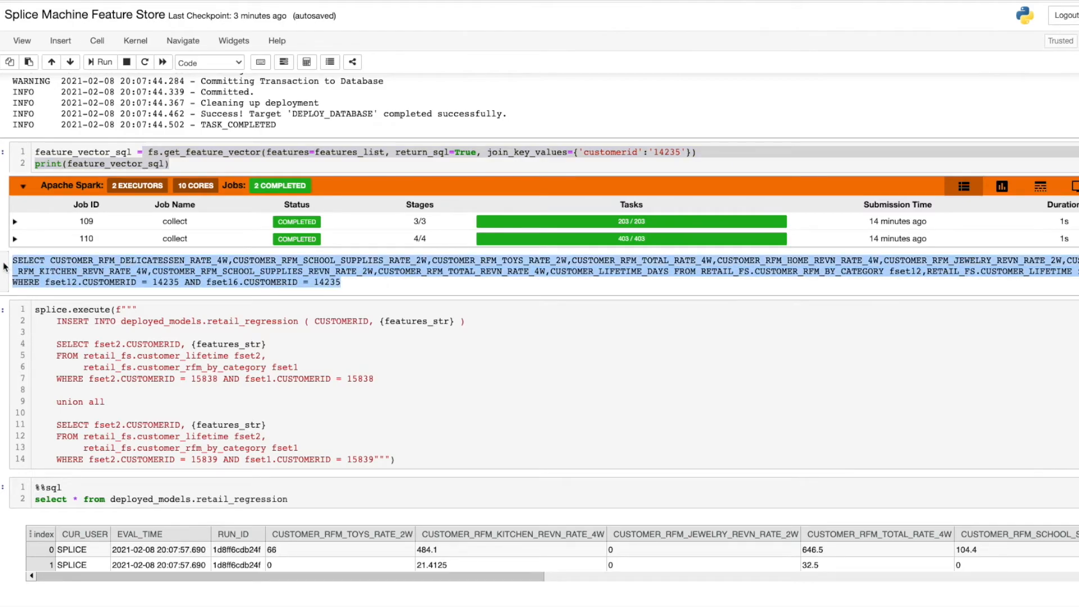
Step: Scroll the retail_regression table right to show PREDICTION for customers 15838 and 15839
scroll(down, 3)
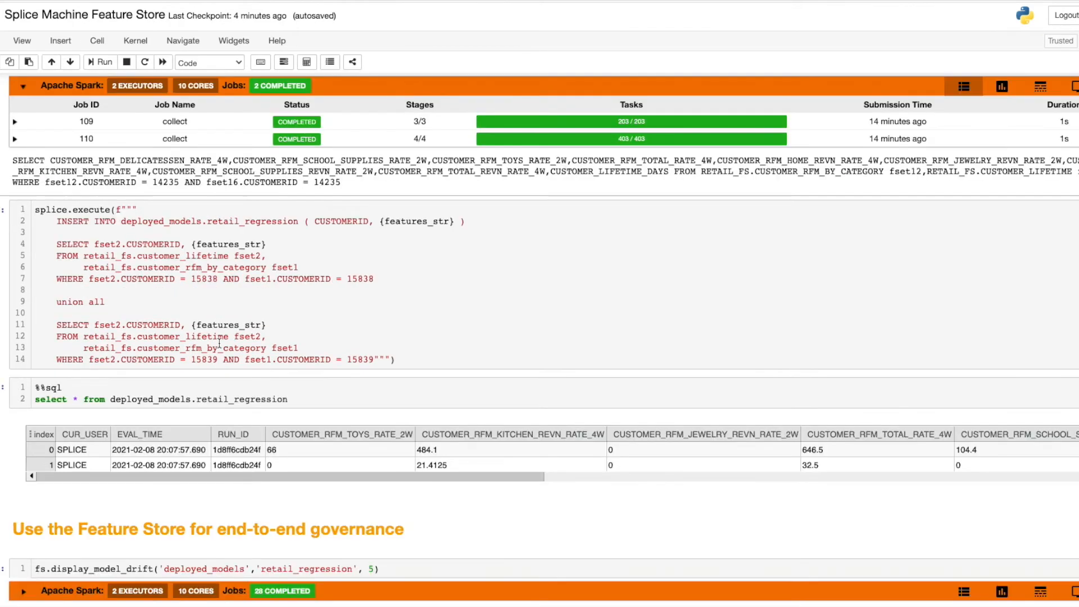
scroll(down, 3)
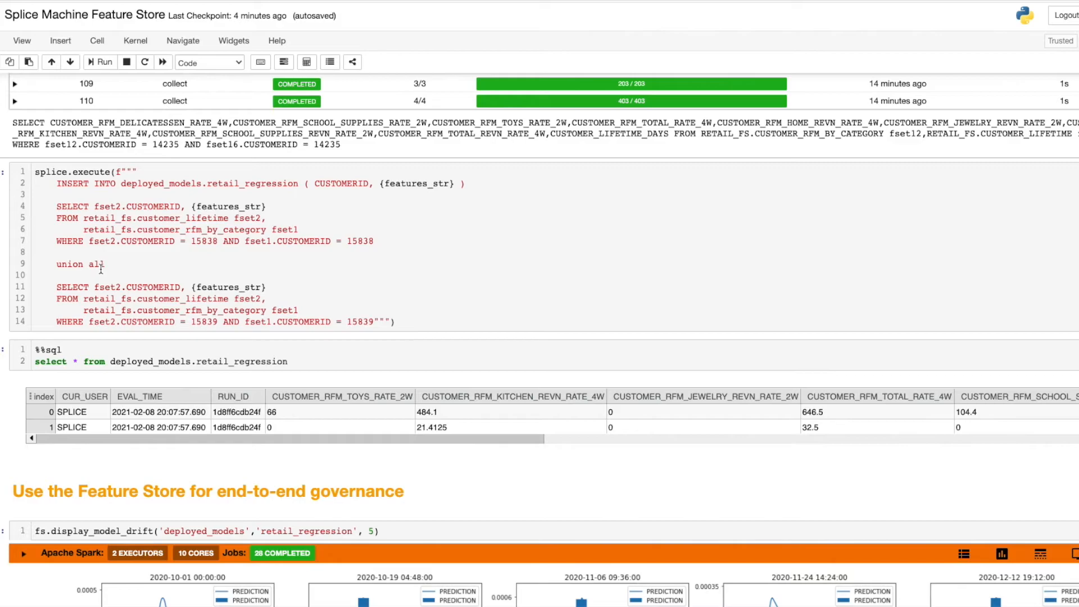
double_click(72, 184)
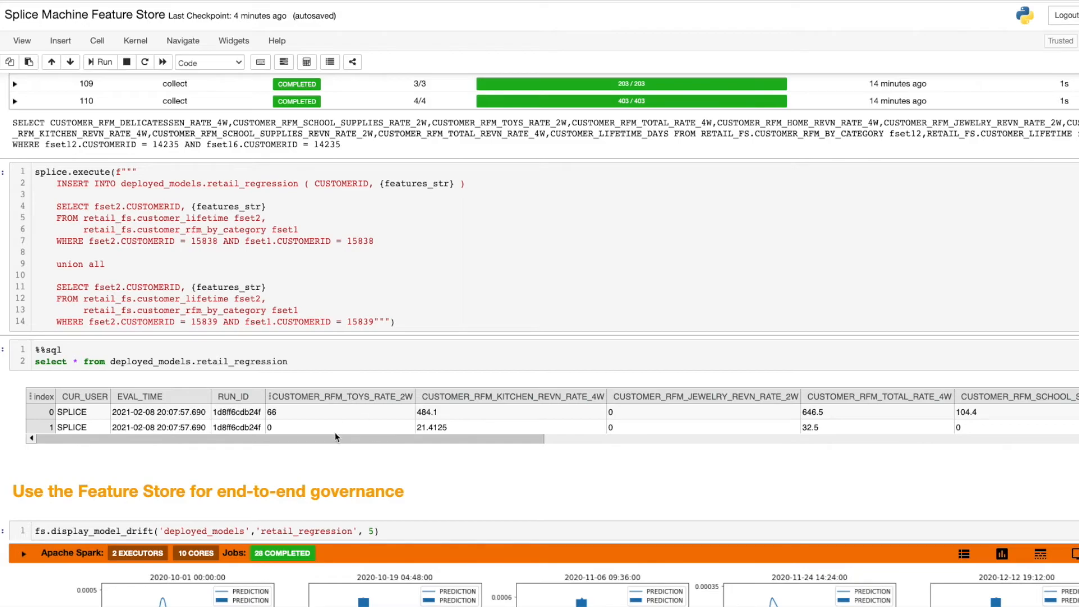
mouse_move(335, 438)
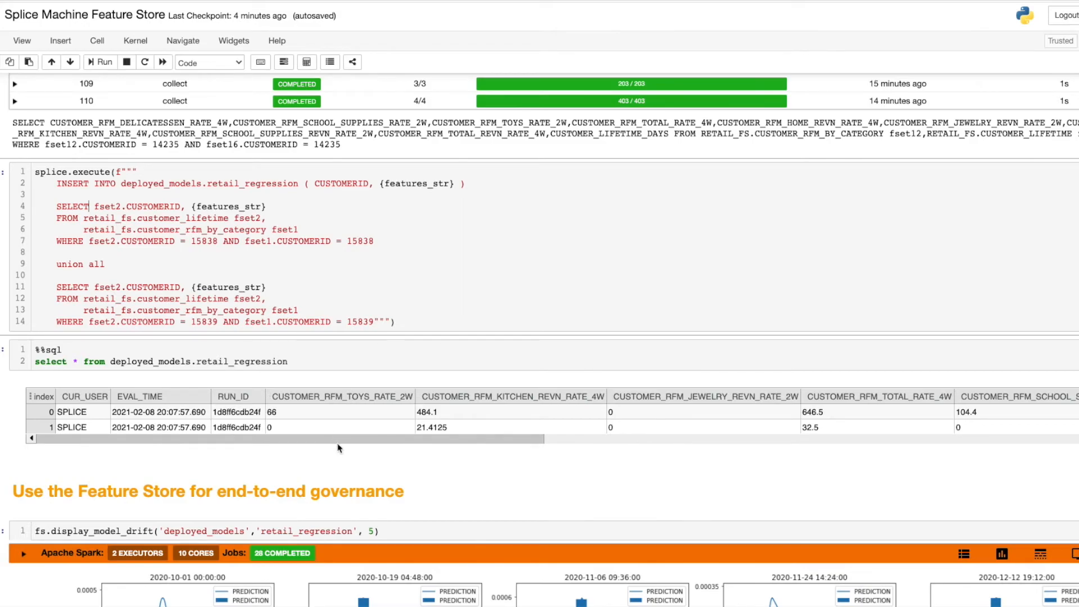
scroll(down, 3)
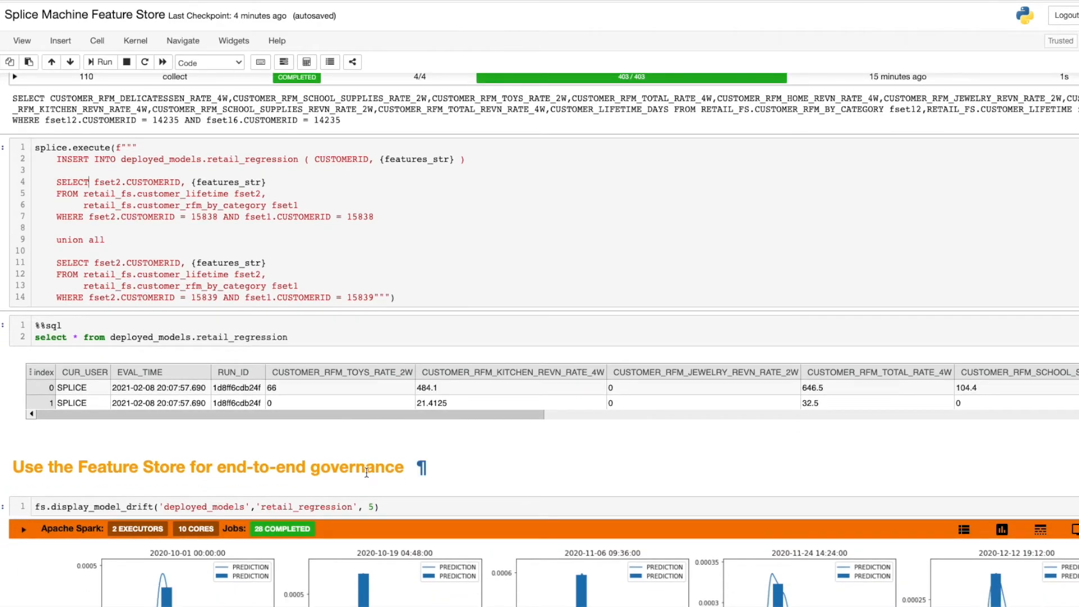
scroll(right, 3)
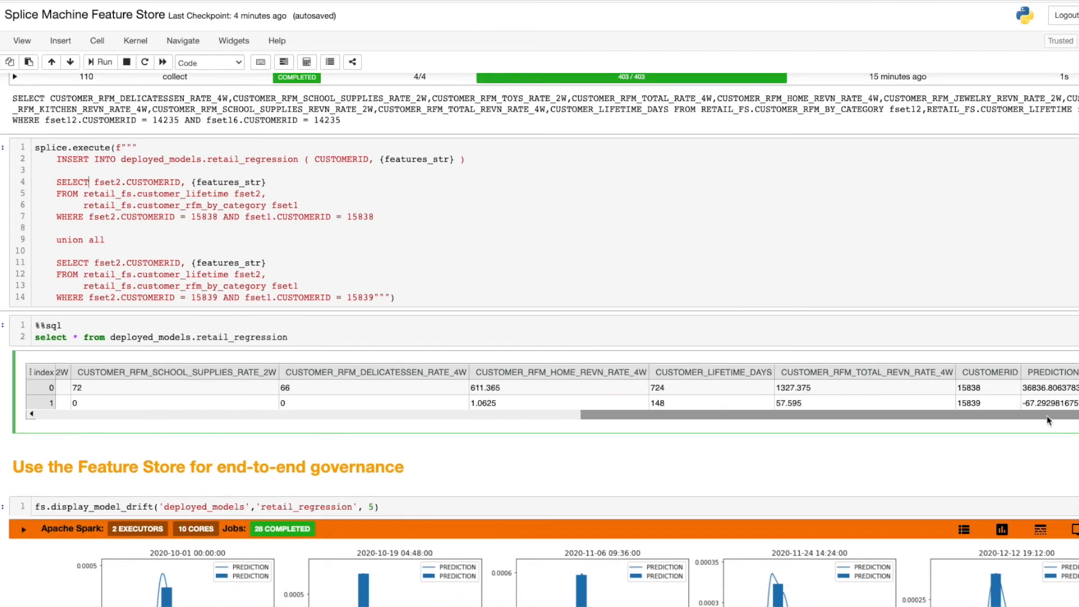
scroll(down, 3)
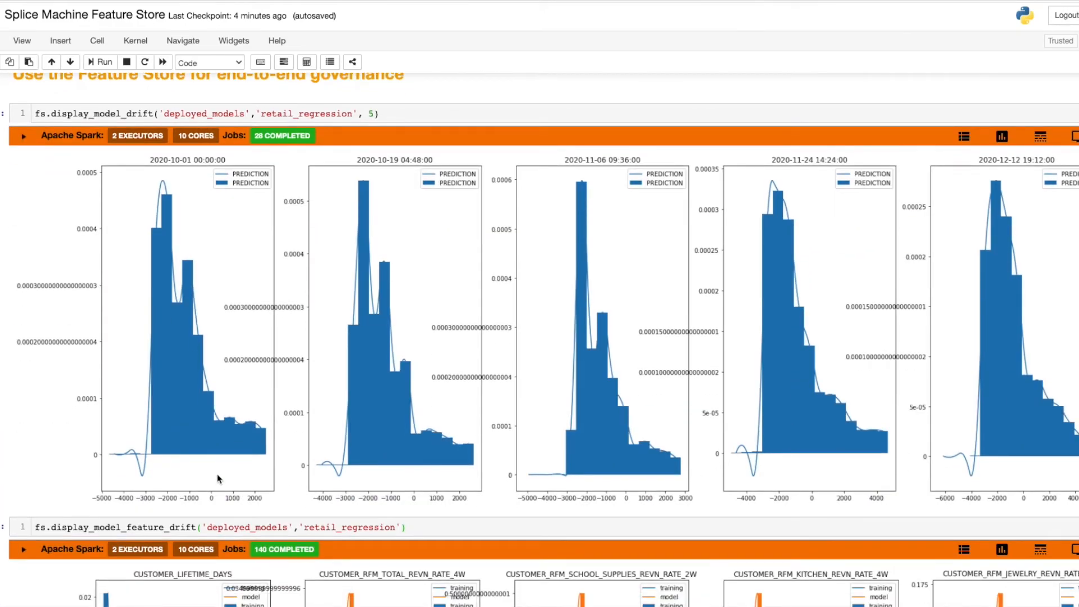
mouse_move(213, 344)
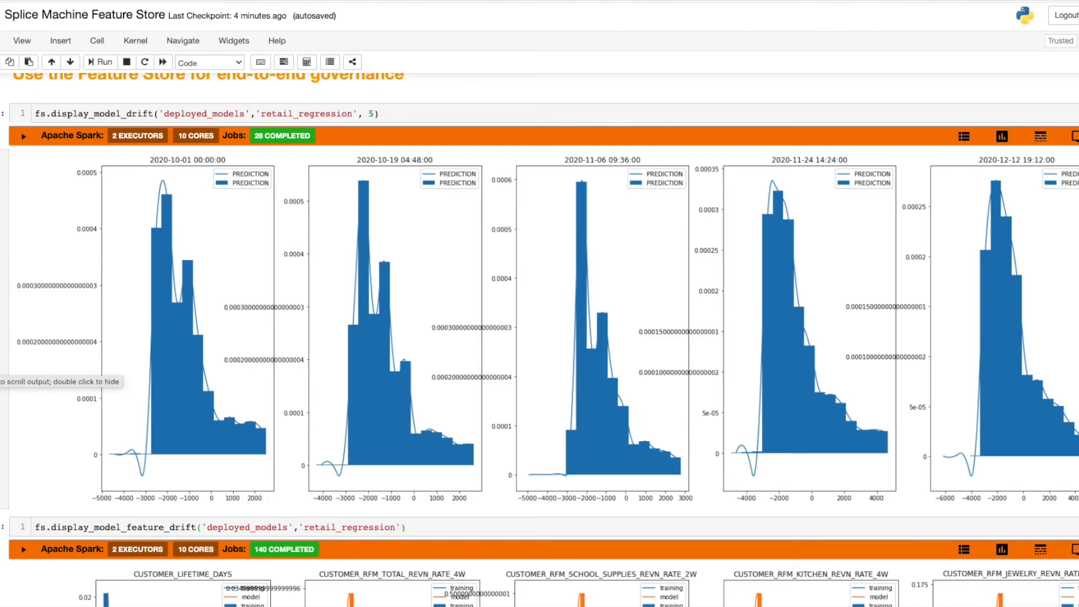
mouse_move(447, 356)
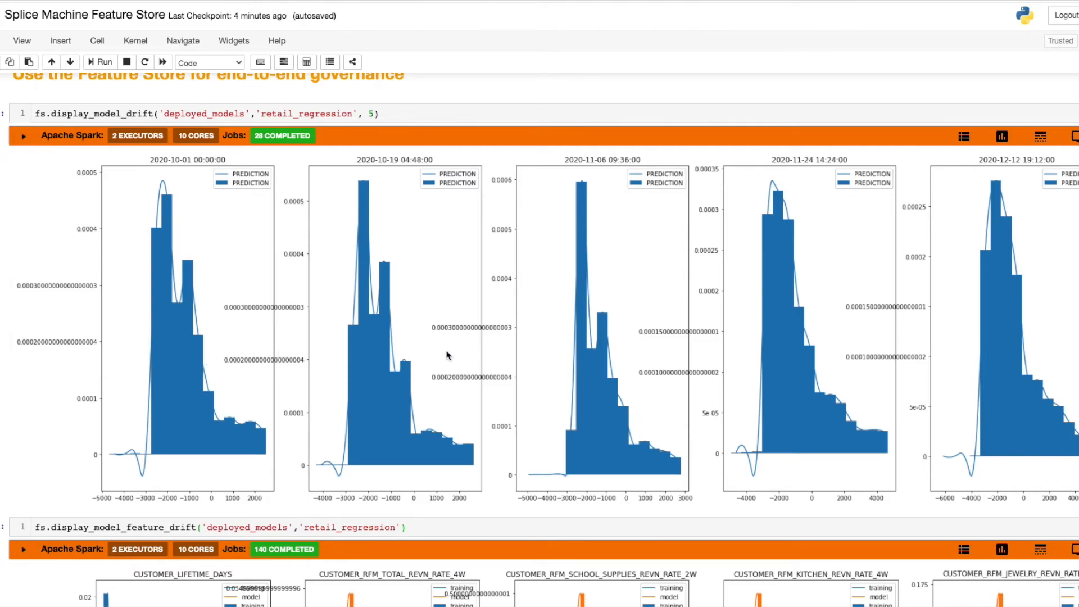
Step: Scroll to the training-versus-model drift plots for CUSTOMER_LIFETIME_DAYS and the RFM features
scroll(down, 3)
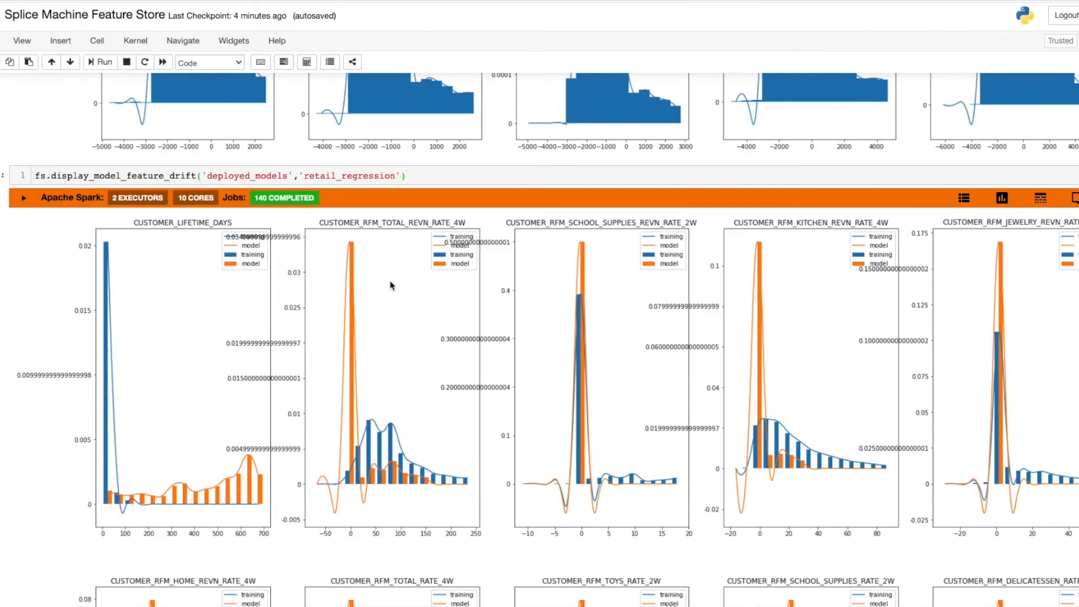
mouse_move(628, 334)
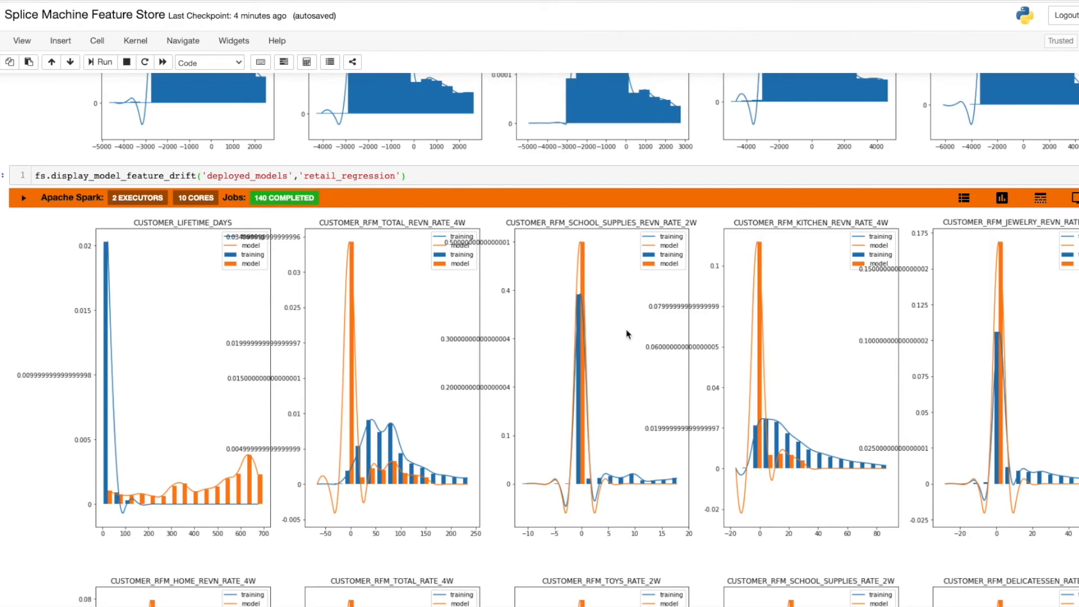
mouse_move(89, 355)
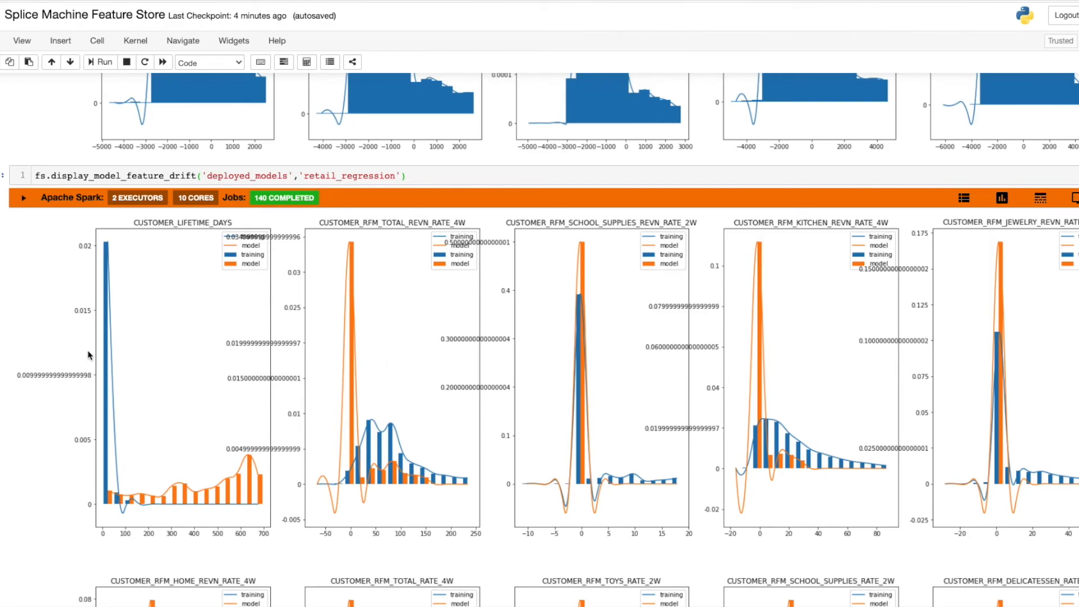
Step: Show customer 12347's October 1–7 predictions, highlight row 3, and select the spark.stop() cell
scroll(down, 3)
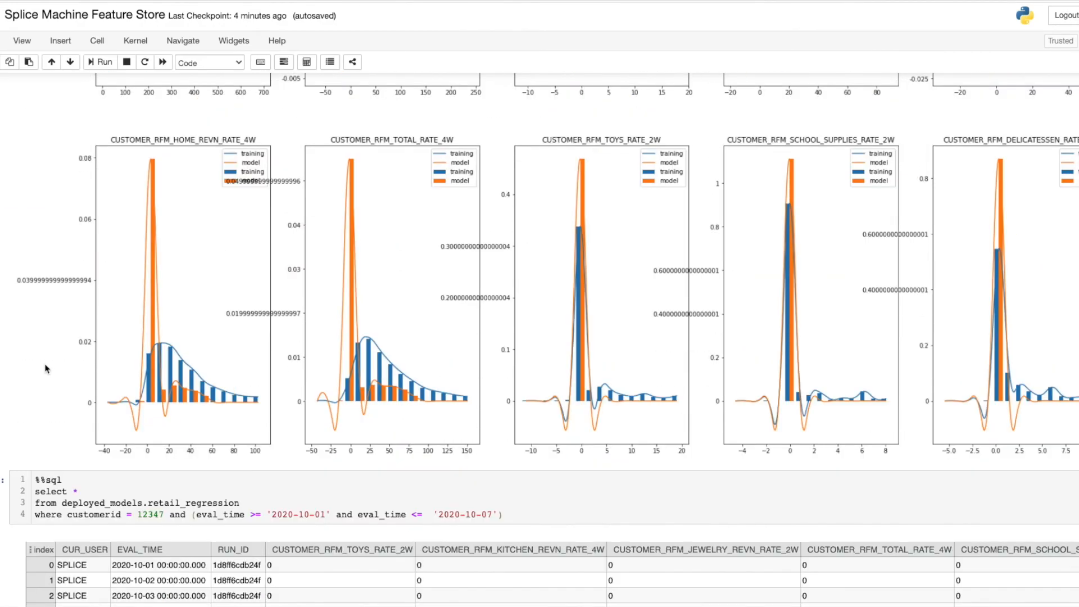
scroll(down, 3)
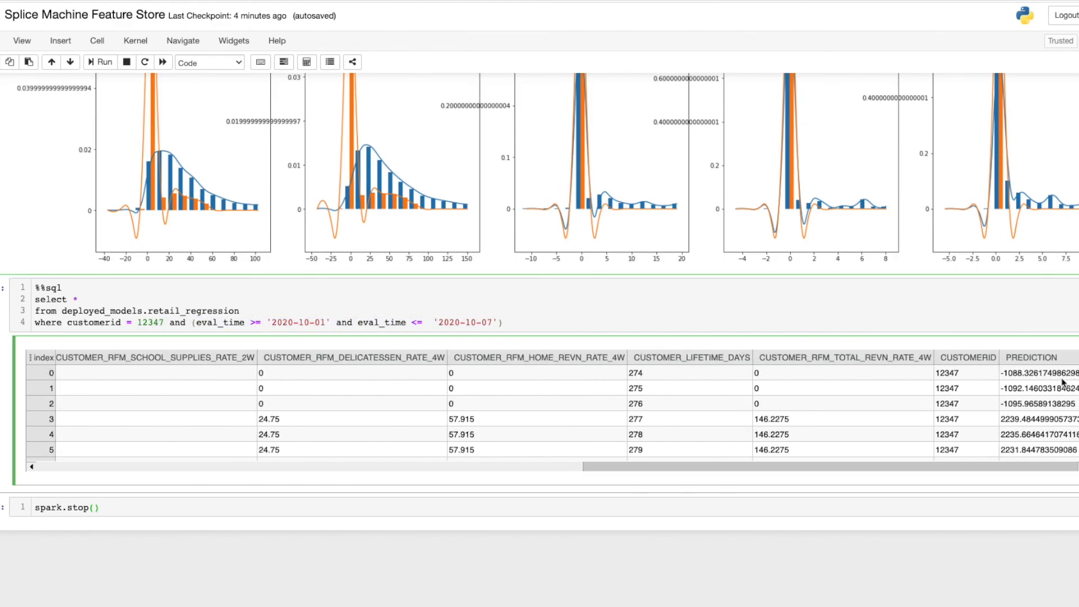
click(193, 419)
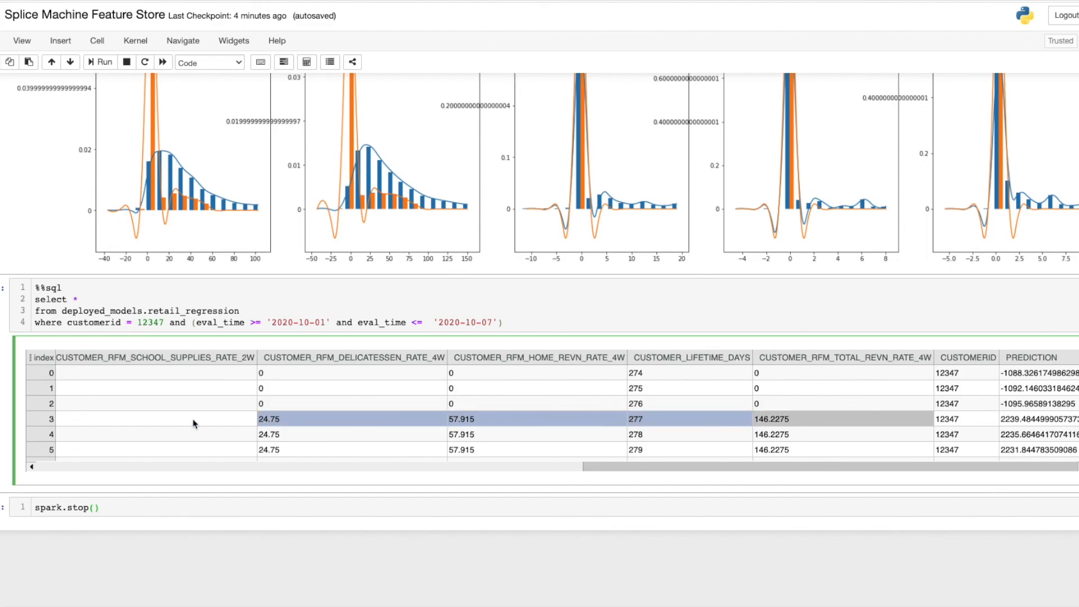
click(69, 507)
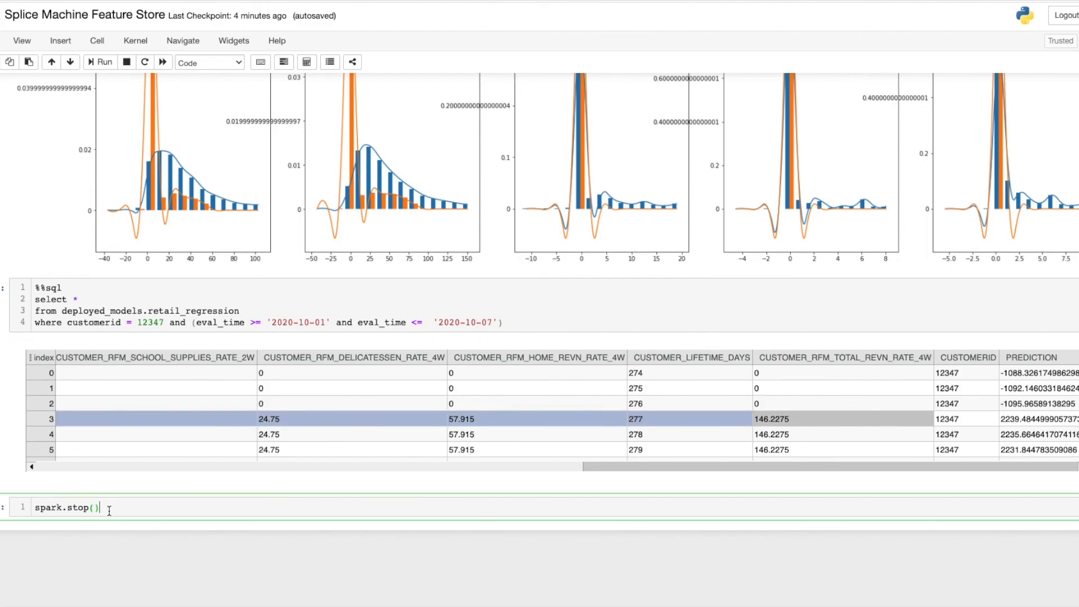